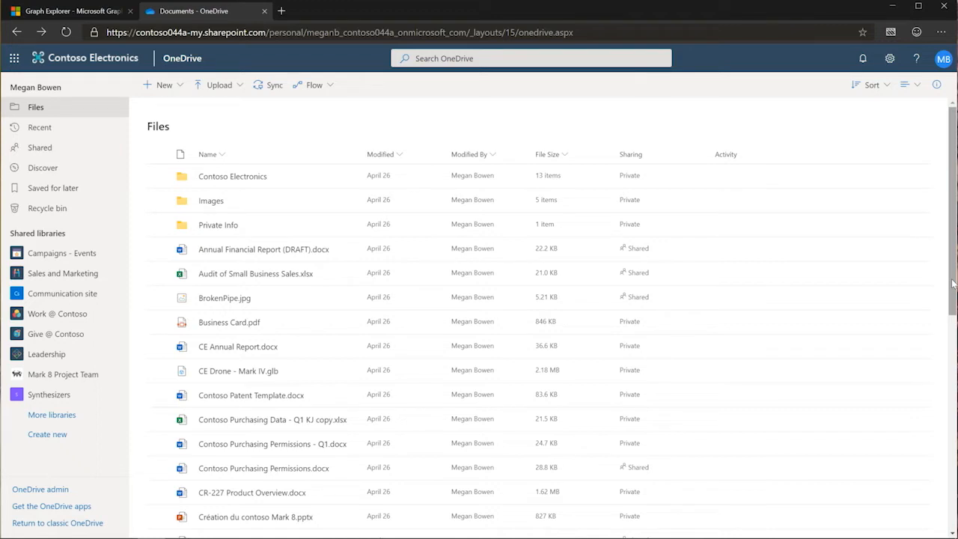
{"action": "scroll", "scroll_direction": "down", "scroll_amount": 3}
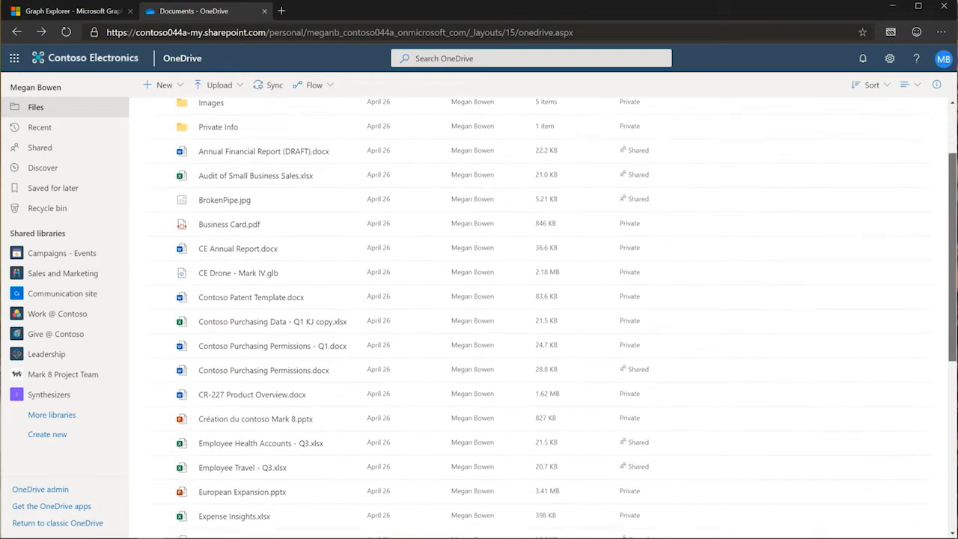
{"action": "scroll", "scroll_direction": "down", "scroll_amount": 3}
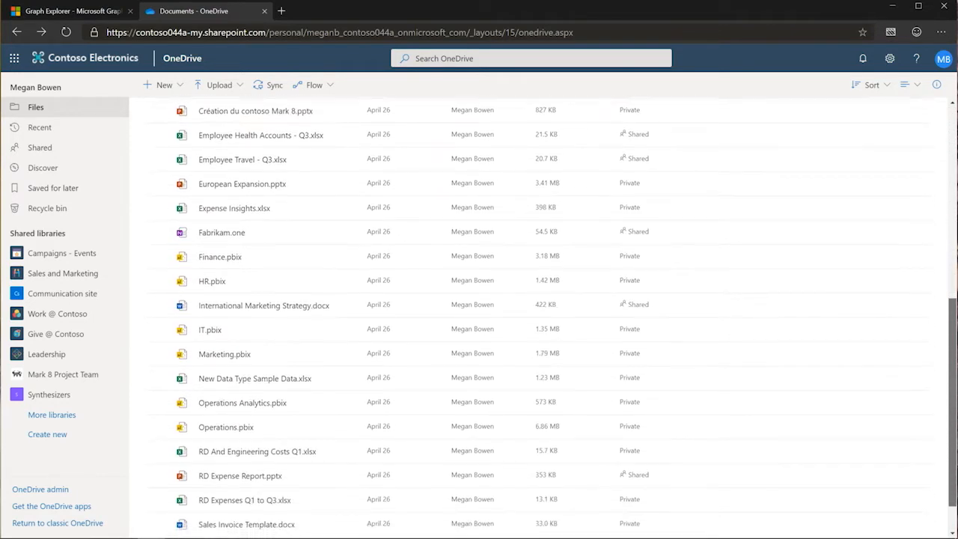
{"action": "scroll", "scroll_direction": "down", "scroll_amount": 3}
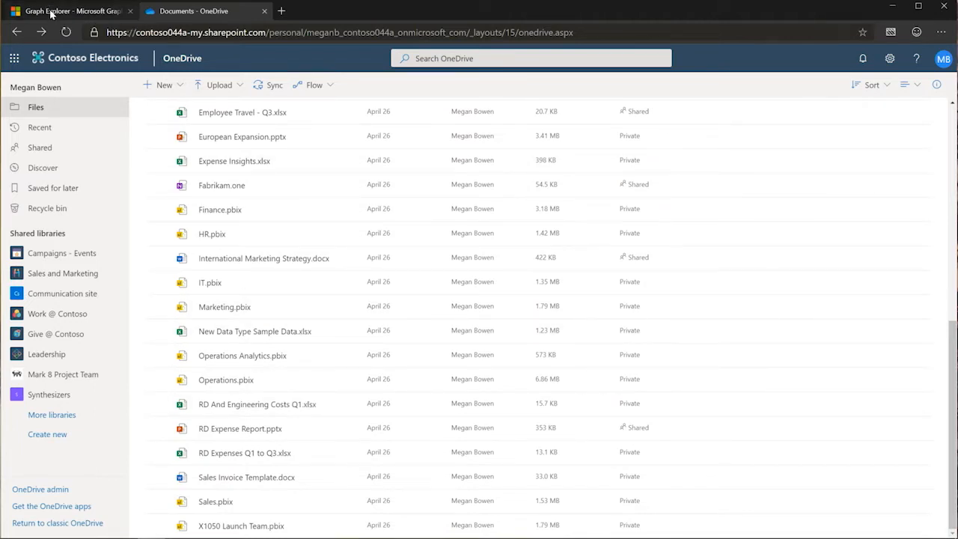
{"action": "left_click", "coordinate": [67, 10]}
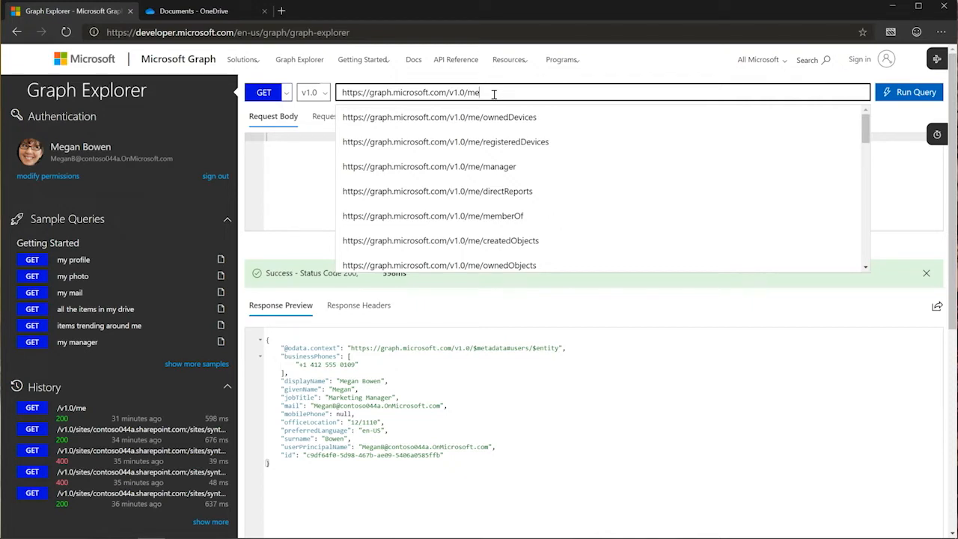
{"action": "type", "text": "/"}
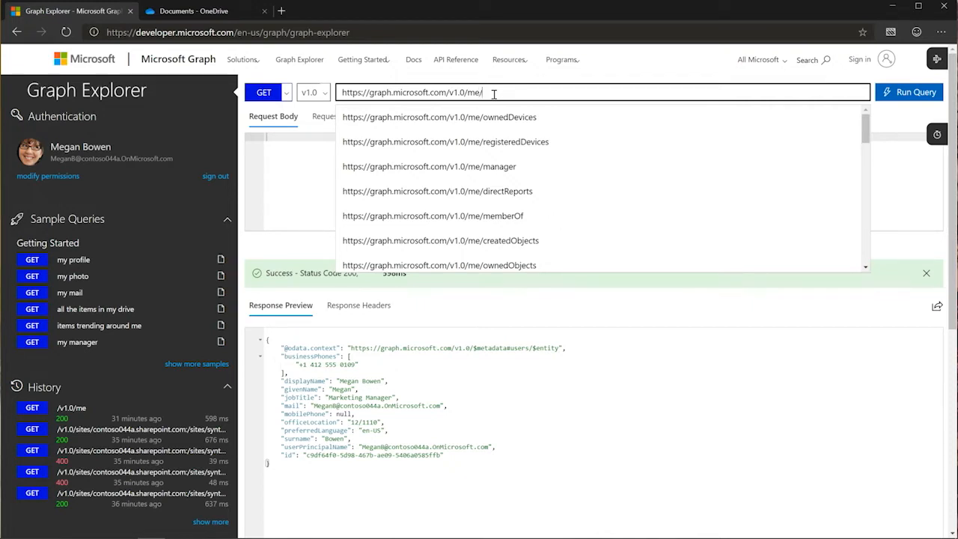
{"action": "type", "text": "drive"}
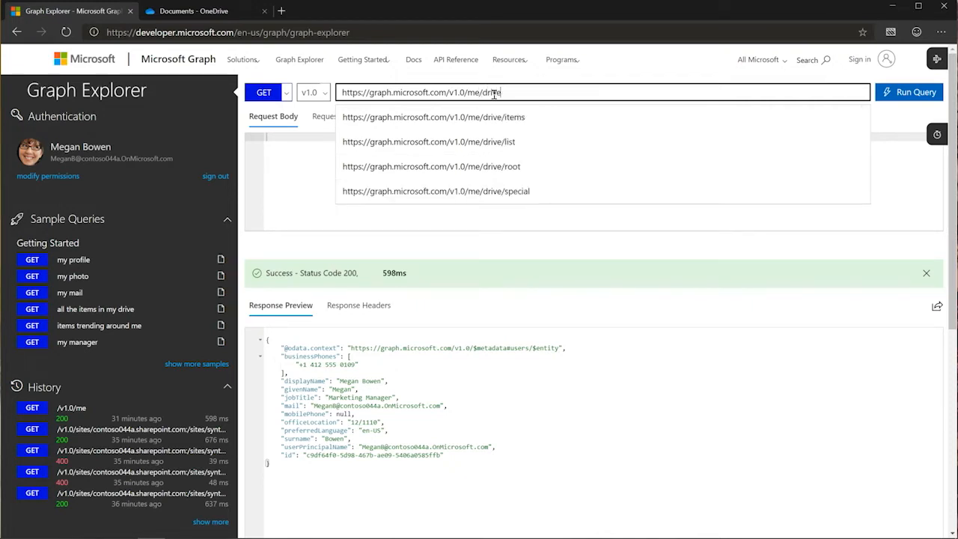
{"action": "left_click", "coordinate": [908, 91]}
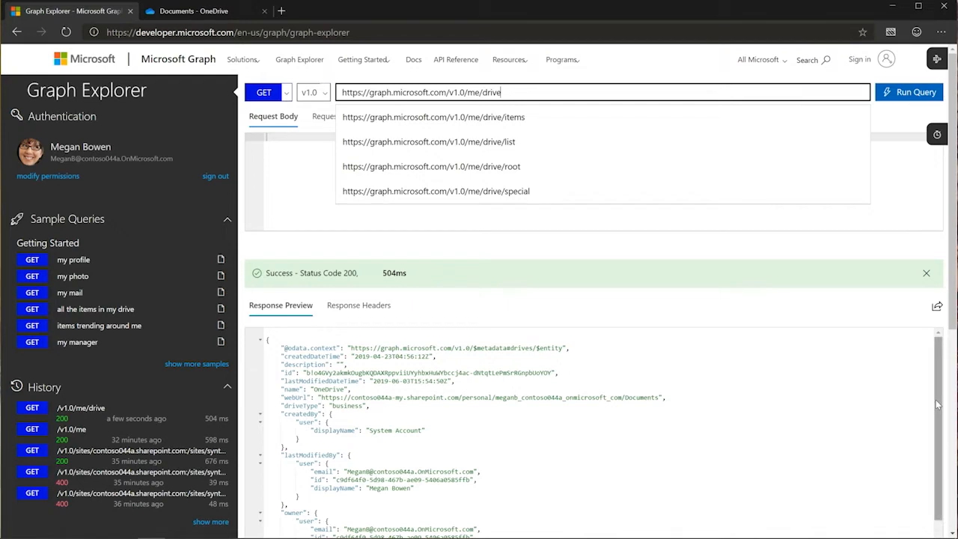
Step: Review the drive response, including owner and quota, and select a value in the details
{"action": "scroll", "scroll_direction": "down", "scroll_amount": 3}
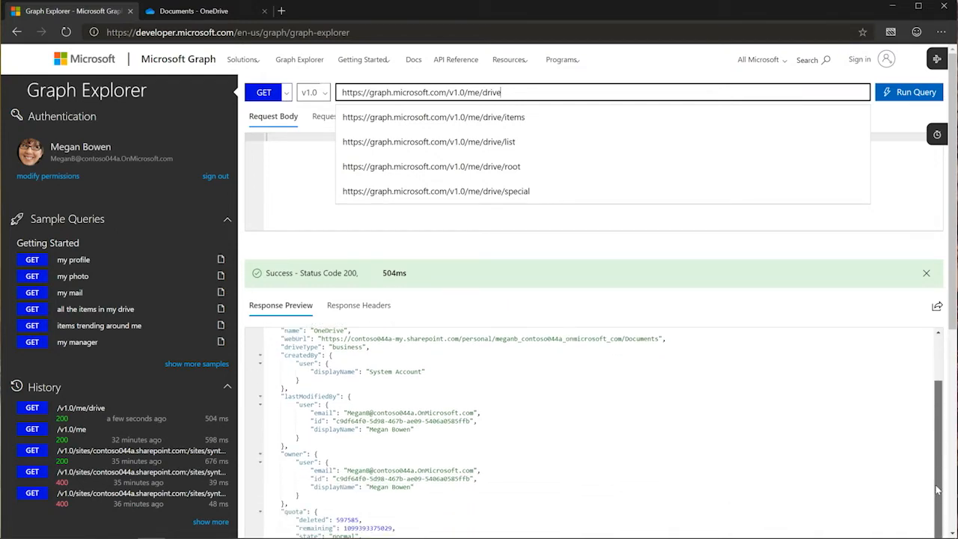
{"action": "scroll", "scroll_direction": "down", "scroll_amount": 3}
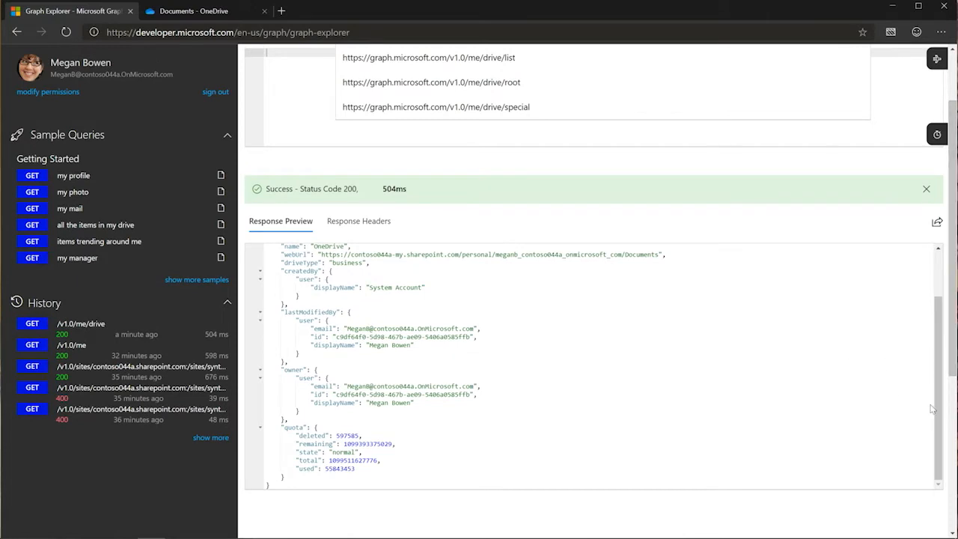
{"action": "scroll", "scroll_direction": "up", "scroll_amount": 3}
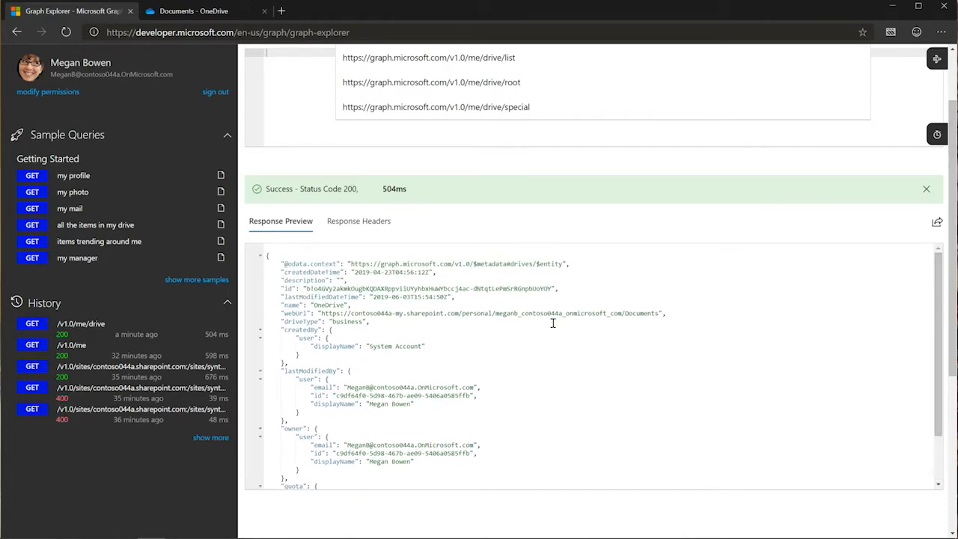
{"action": "mouse_move", "coordinate": [427, 313]}
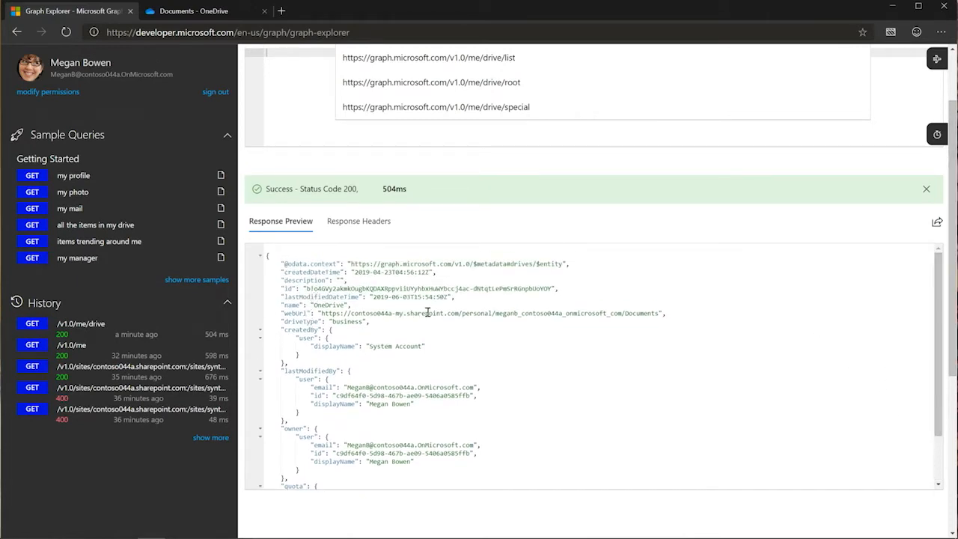
{"action": "mouse_move", "coordinate": [296, 321]}
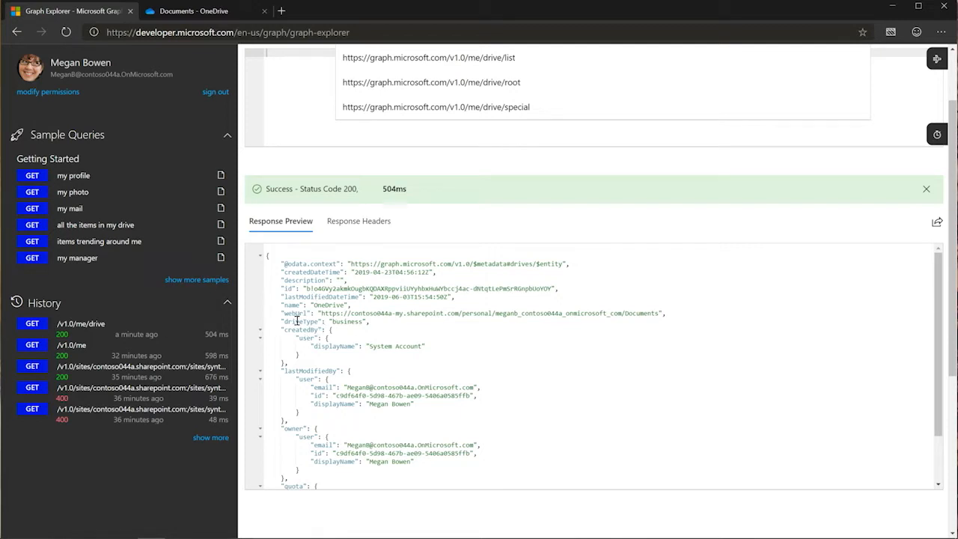
{"action": "double_click", "coordinate": [348, 320]}
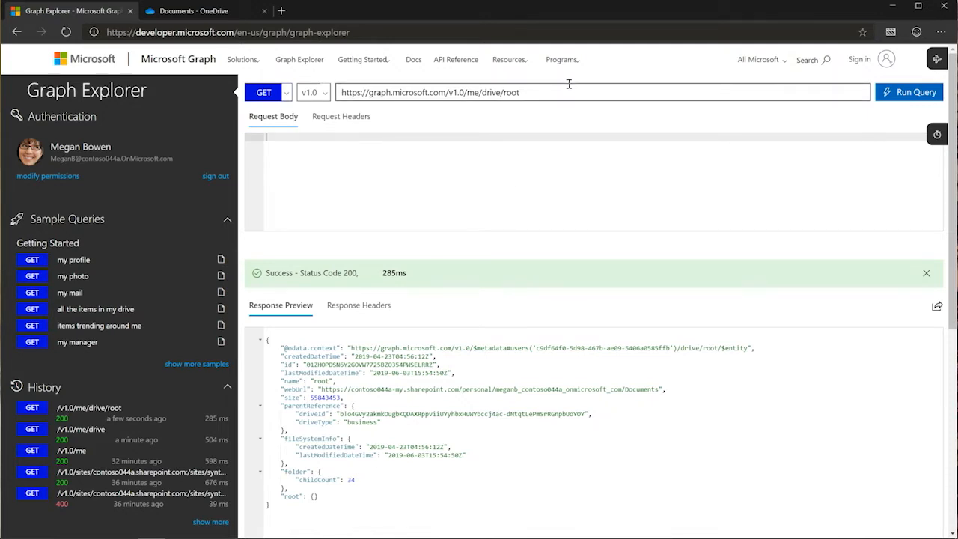
Step: Extend the drive root URL with /children to address the root folder's children
{"action": "type", "text": "/"}
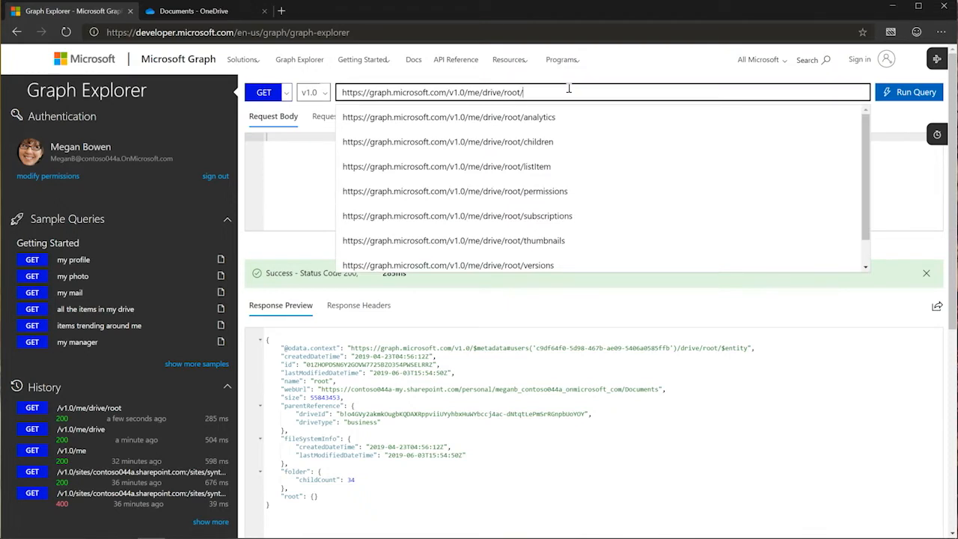
{"action": "type", "text": "children"}
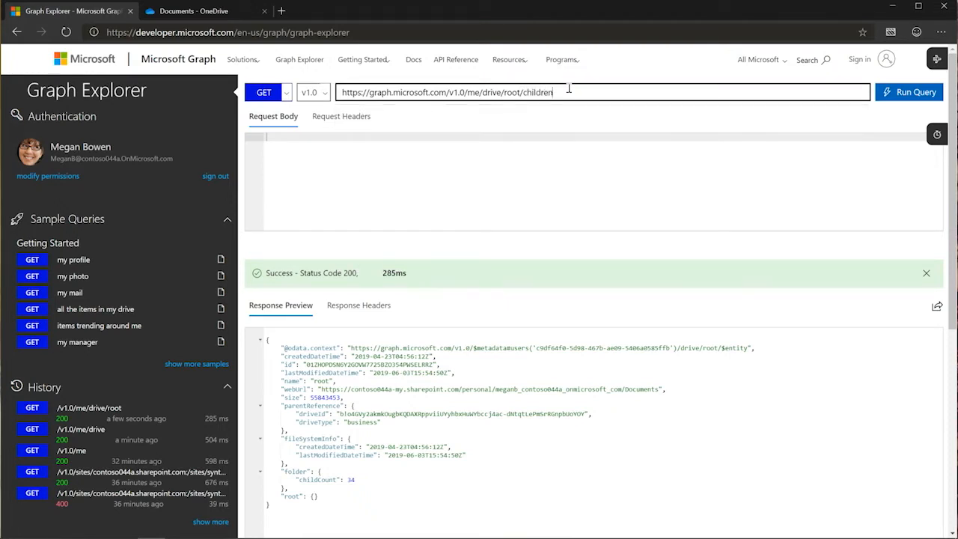
{"action": "left_click", "coordinate": [907, 91]}
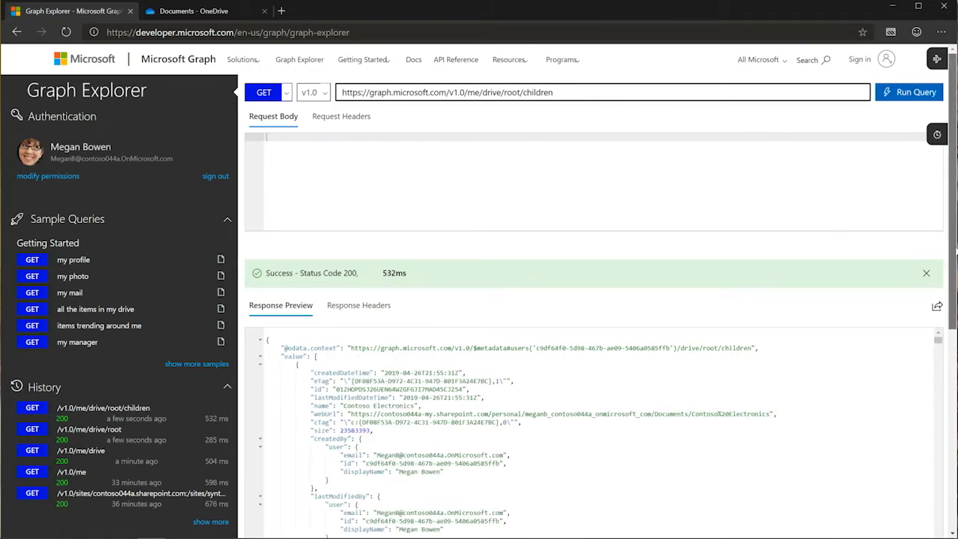
{"action": "scroll", "scroll_direction": "down", "scroll_amount": 3}
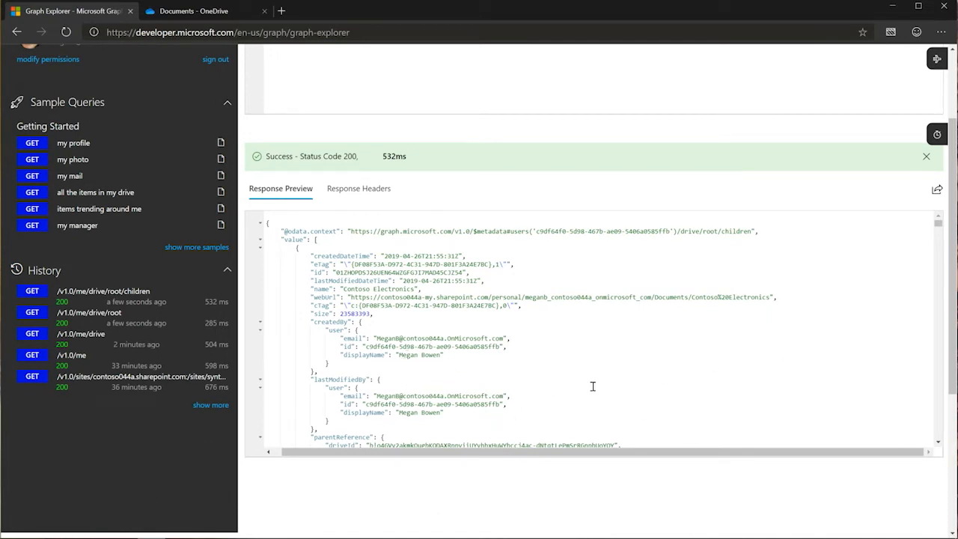
{"action": "mouse_move", "coordinate": [464, 359]}
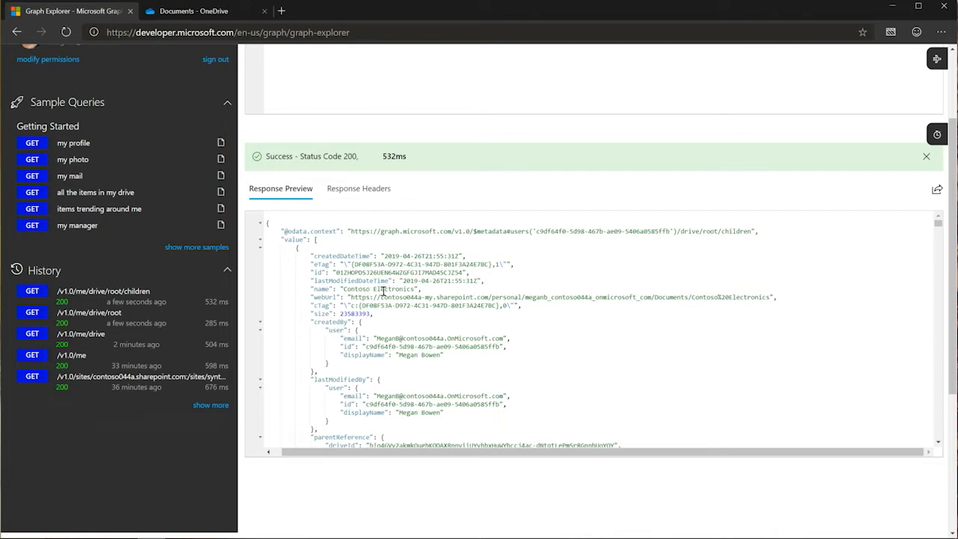
{"action": "mouse_move", "coordinate": [864, 392]}
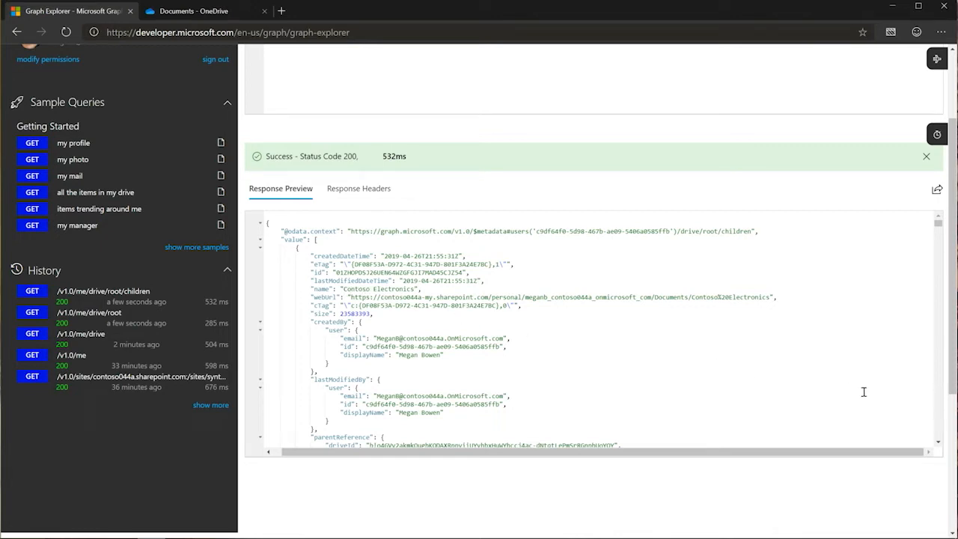
{"action": "scroll", "scroll_direction": "down", "scroll_amount": 3}
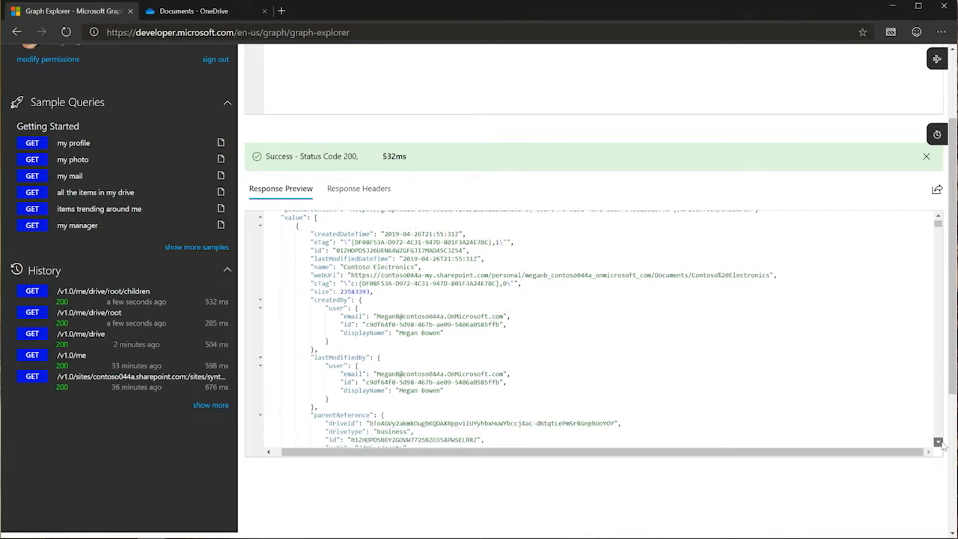
{"action": "scroll", "scroll_direction": "down", "scroll_amount": 3}
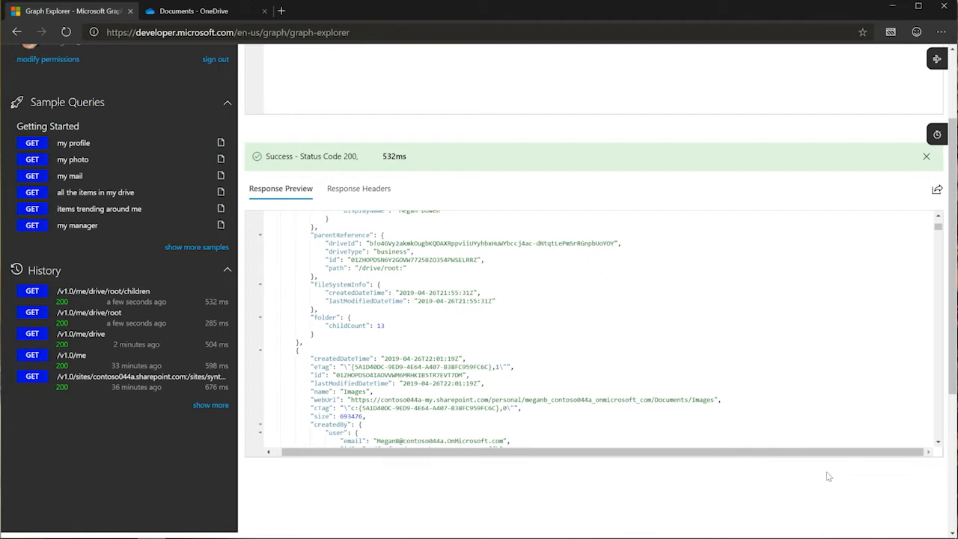
{"action": "scroll", "scroll_direction": "down", "scroll_amount": 3}
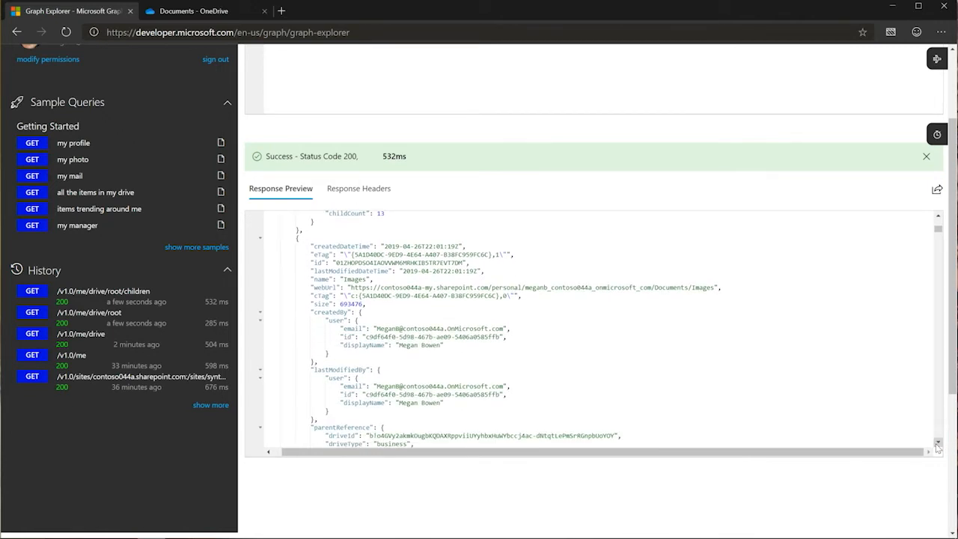
{"action": "scroll", "scroll_direction": "down", "scroll_amount": 3}
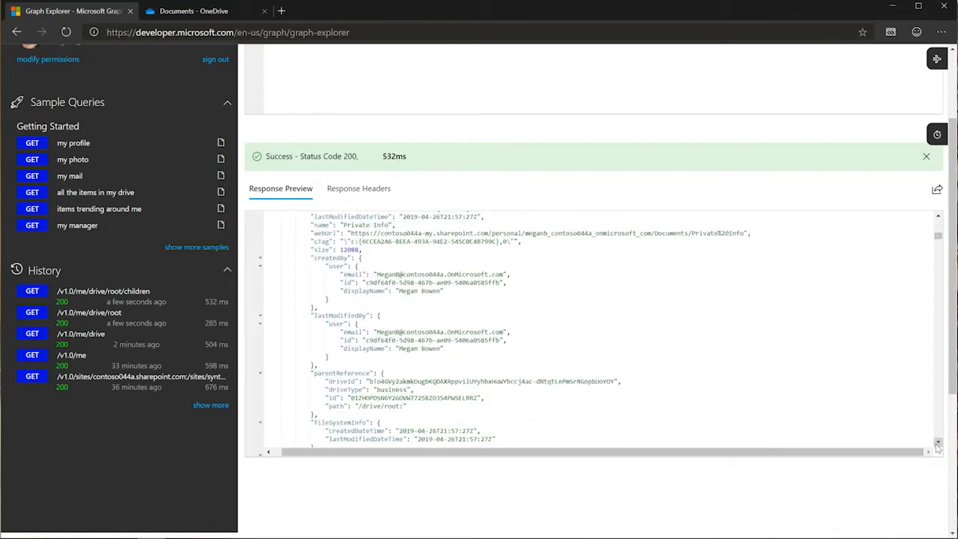
{"action": "scroll", "scroll_direction": "down", "scroll_amount": 3}
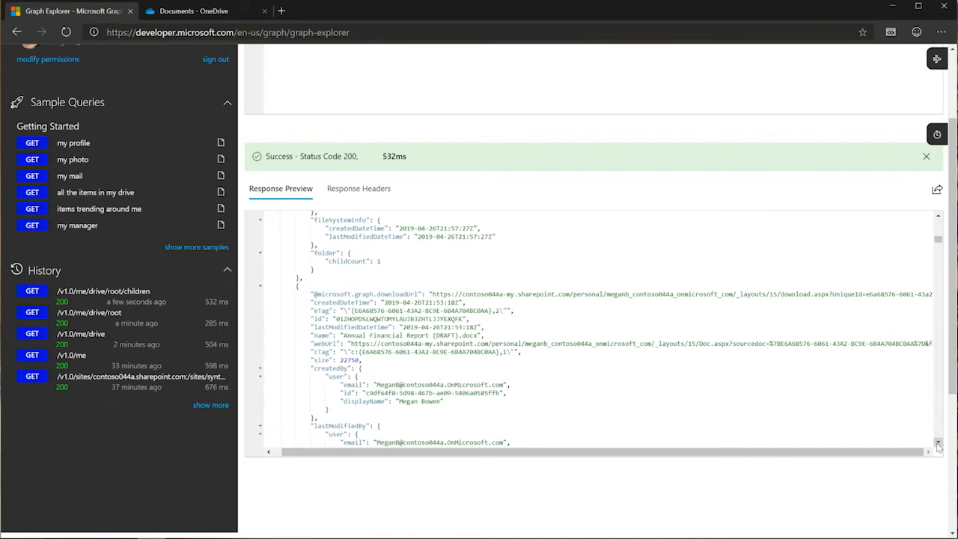
{"action": "scroll", "scroll_direction": "down", "scroll_amount": 3}
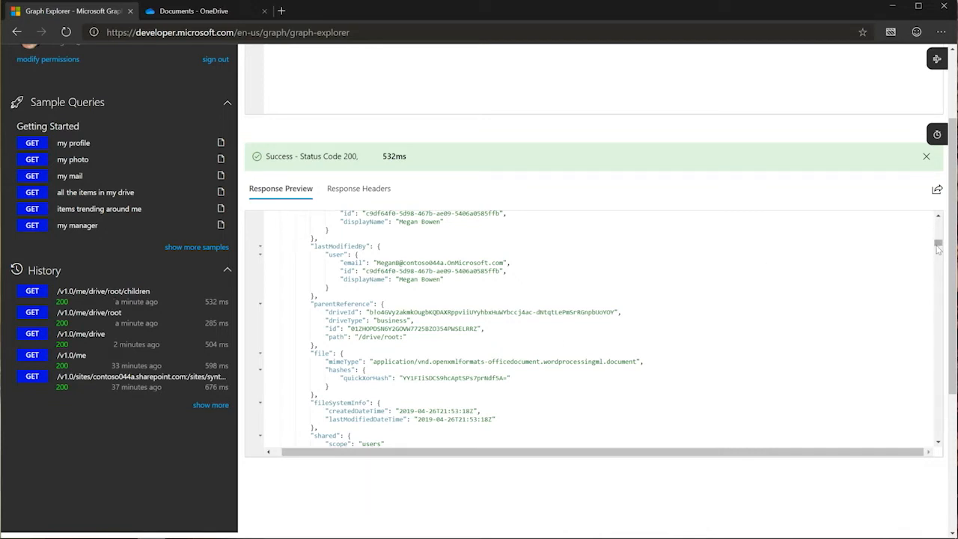
{"action": "scroll", "scroll_direction": "up", "scroll_amount": 3}
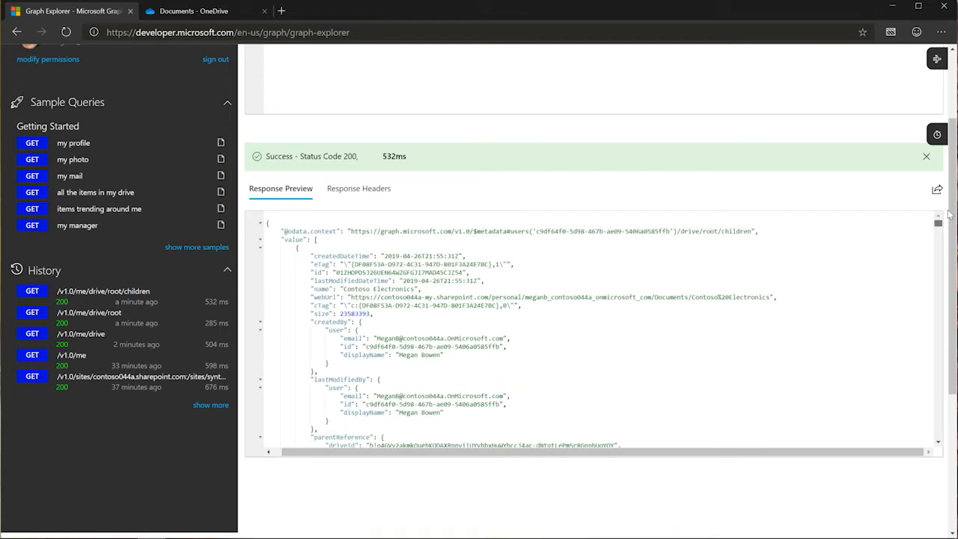
{"action": "scroll", "scroll_direction": "up", "scroll_amount": 3}
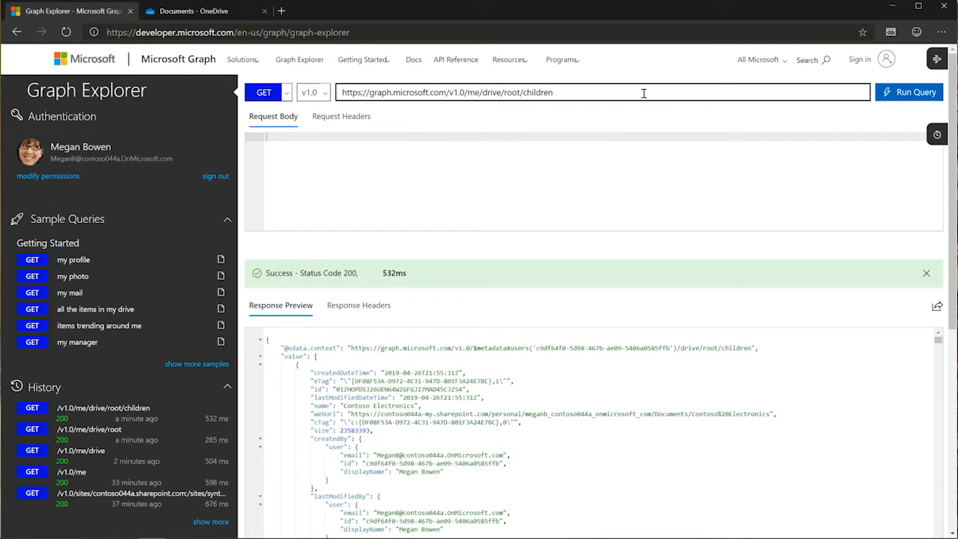
Step: Append /MyFile.txt/content to the root/children URL to address the file's content
{"action": "type", "text": "/"}
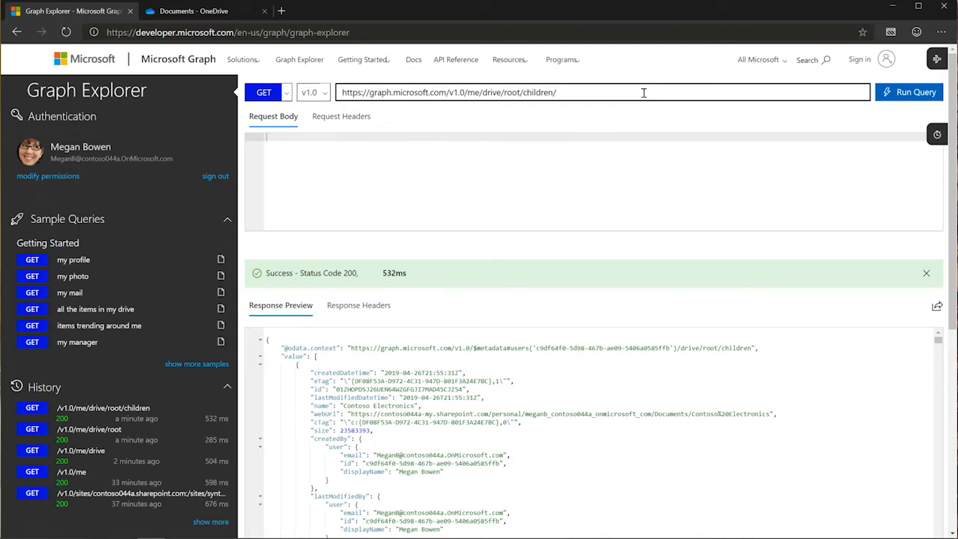
{"action": "type", "text": "MyFile."}
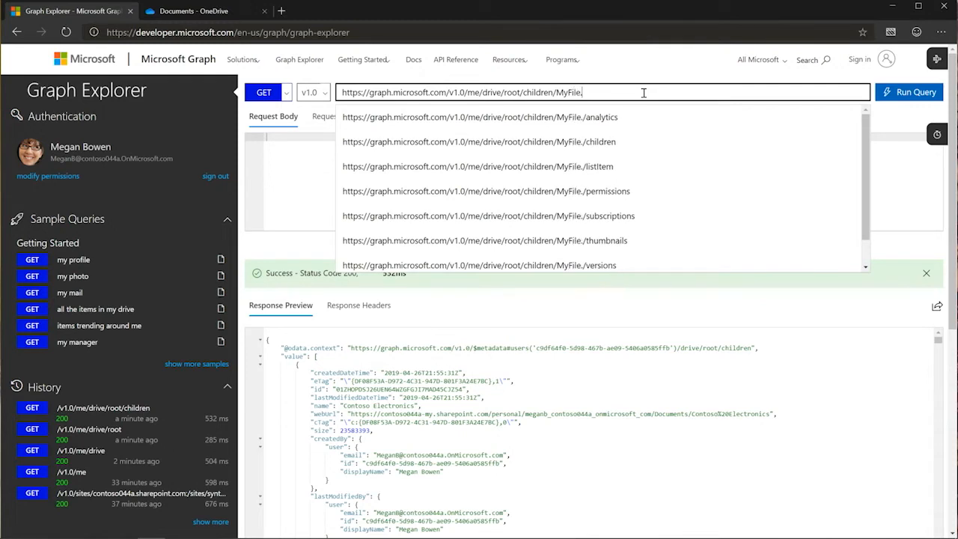
{"action": "type", "text": "txt"}
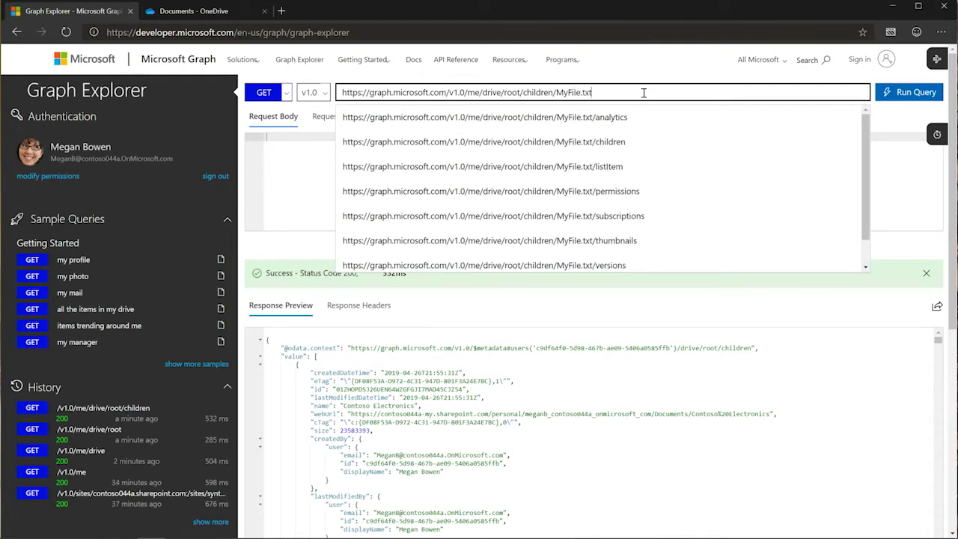
{"action": "type", "text": "/"}
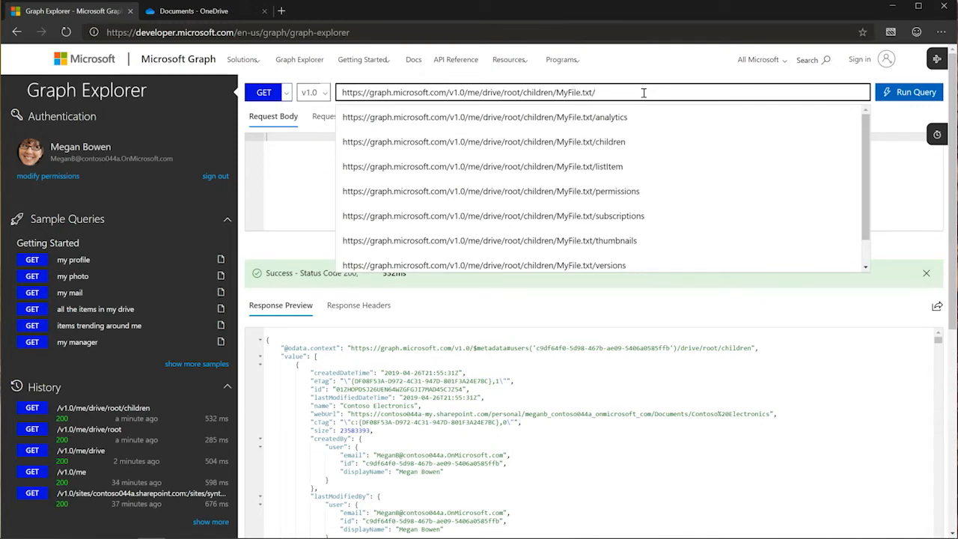
{"action": "type", "text": "content"}
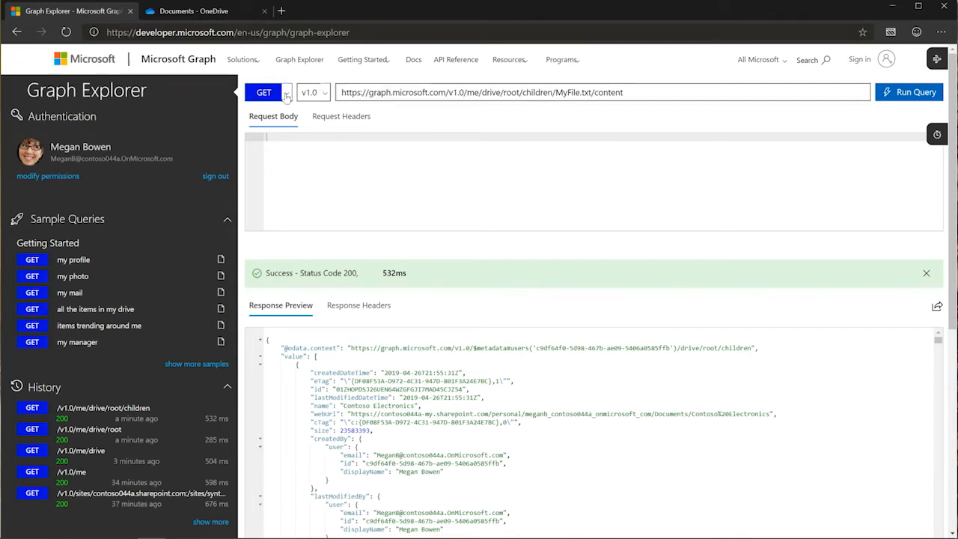
{"action": "left_click", "coordinate": [287, 93]}
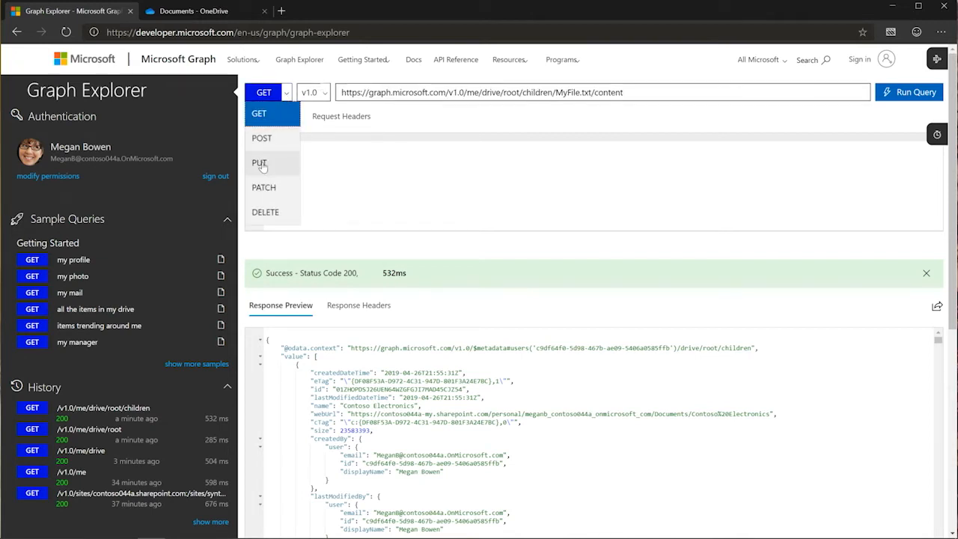
Step: Send a PUT to MyFile.txt/content with request body 'This is my content!'
{"action": "left_click", "coordinate": [260, 163]}
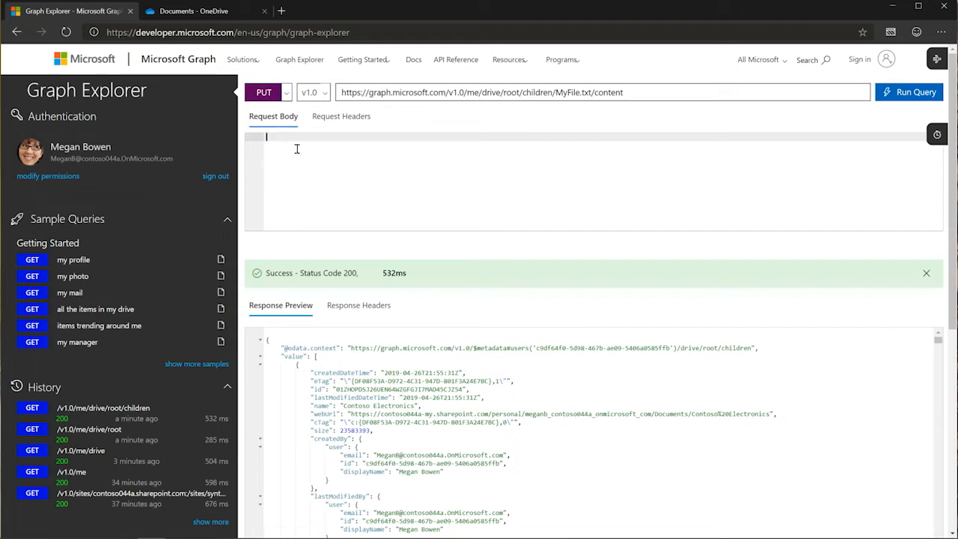
{"action": "type", "text": "This is my content"}
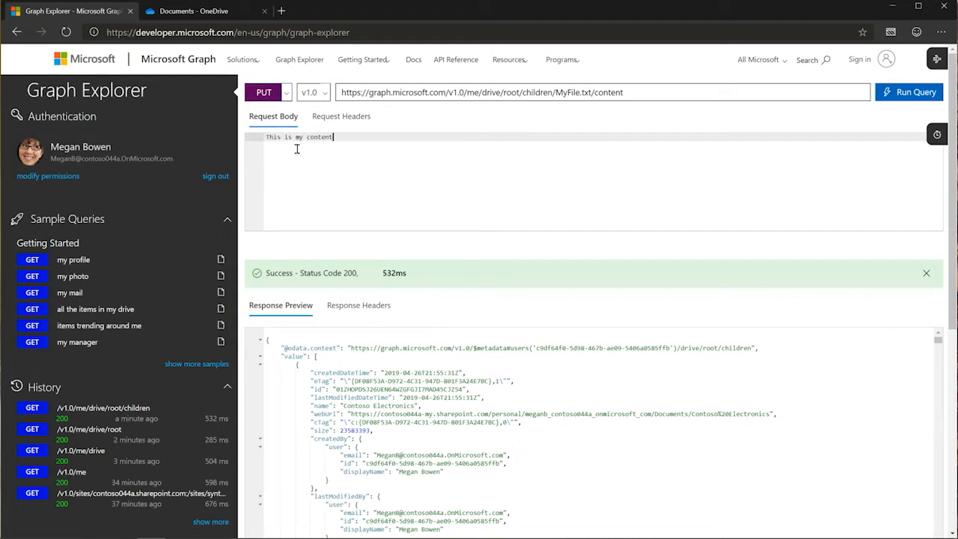
{"action": "type", "text": "!"}
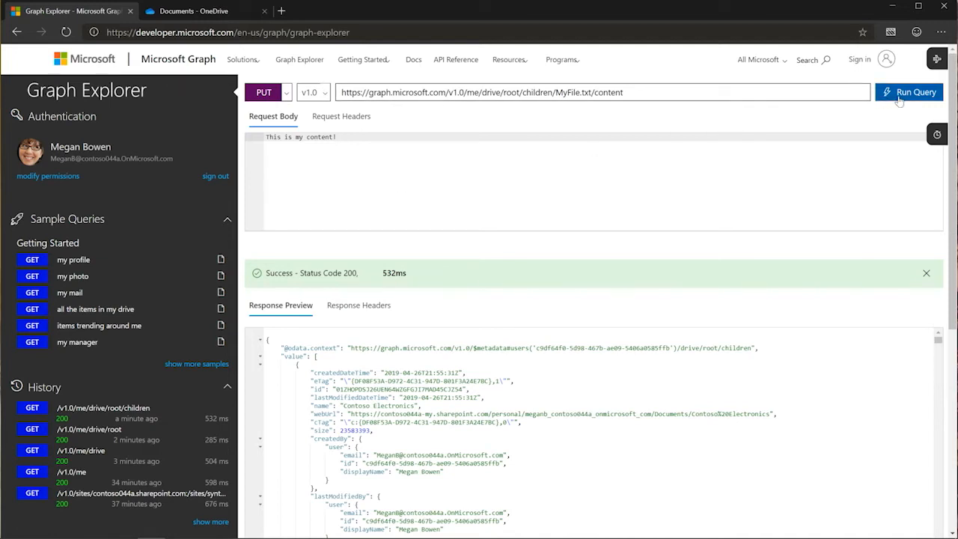
{"action": "left_click", "coordinate": [908, 91]}
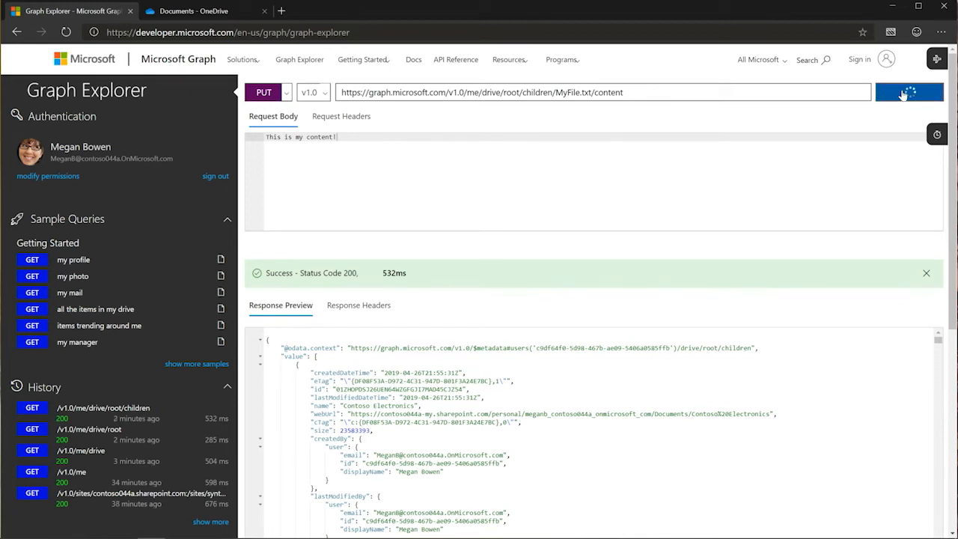
Step: Review the 201 Created response describing the new MyFile.txt
{"action": "left_click", "coordinate": [908, 91]}
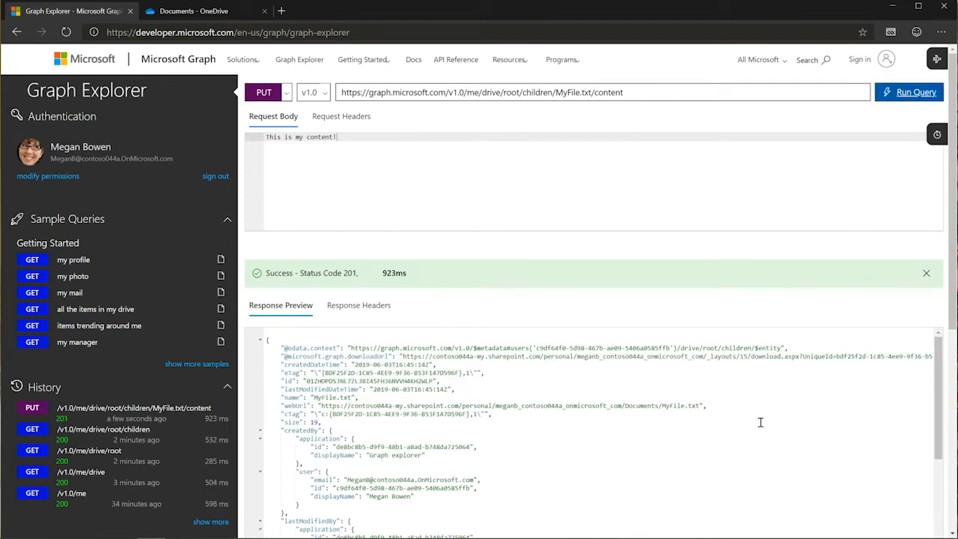
{"action": "mouse_move", "coordinate": [937, 386]}
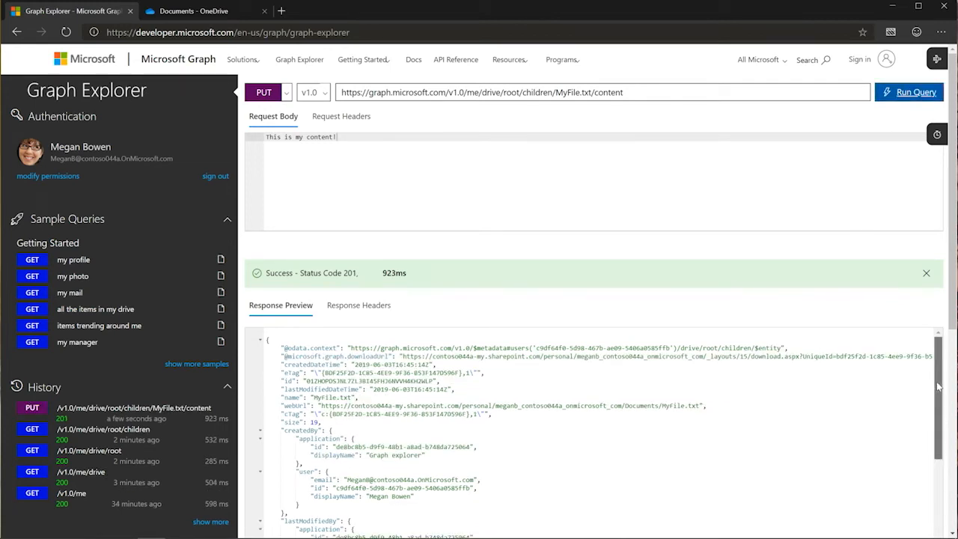
{"action": "scroll", "scroll_direction": "up", "scroll_amount": 3}
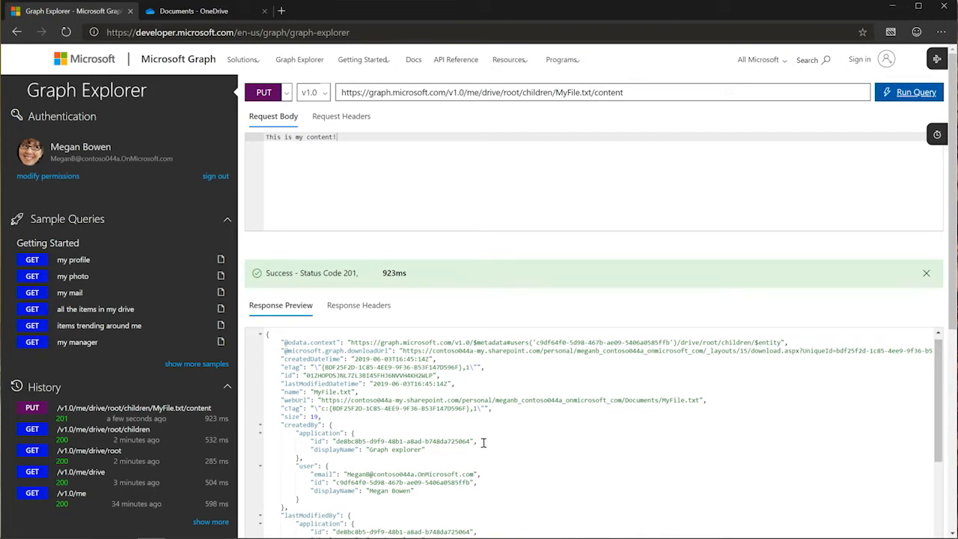
{"action": "mouse_move", "coordinate": [706, 303]}
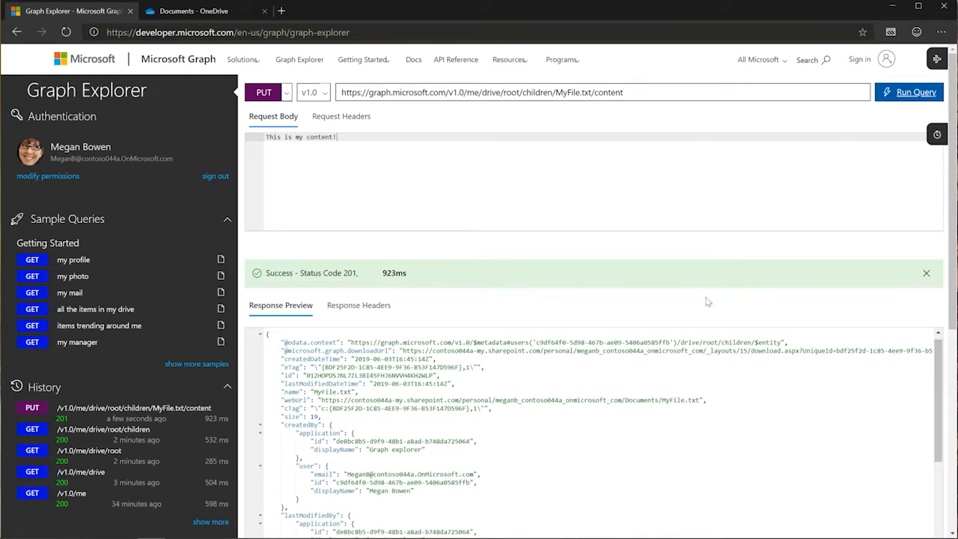
{"action": "scroll", "scroll_direction": "down", "scroll_amount": 3}
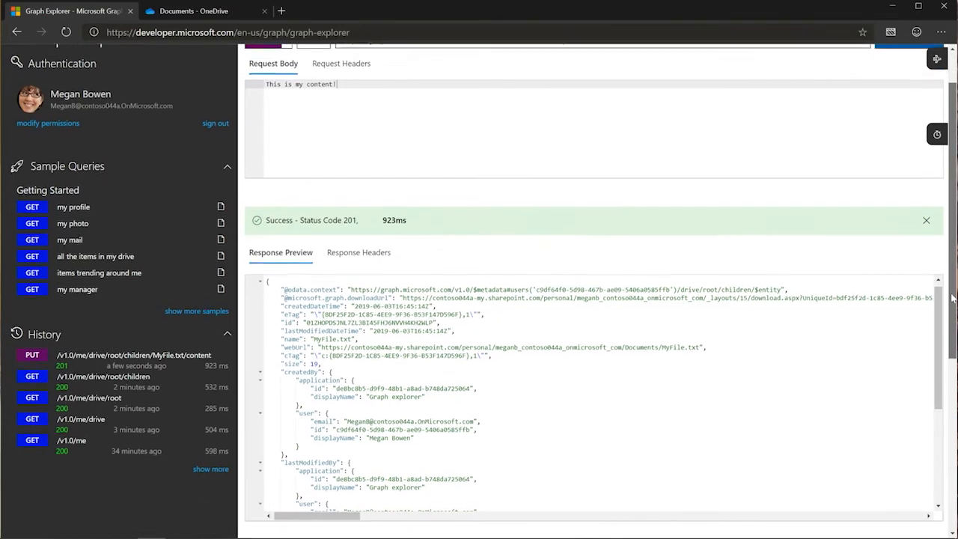
{"action": "scroll", "scroll_direction": "down", "scroll_amount": 3}
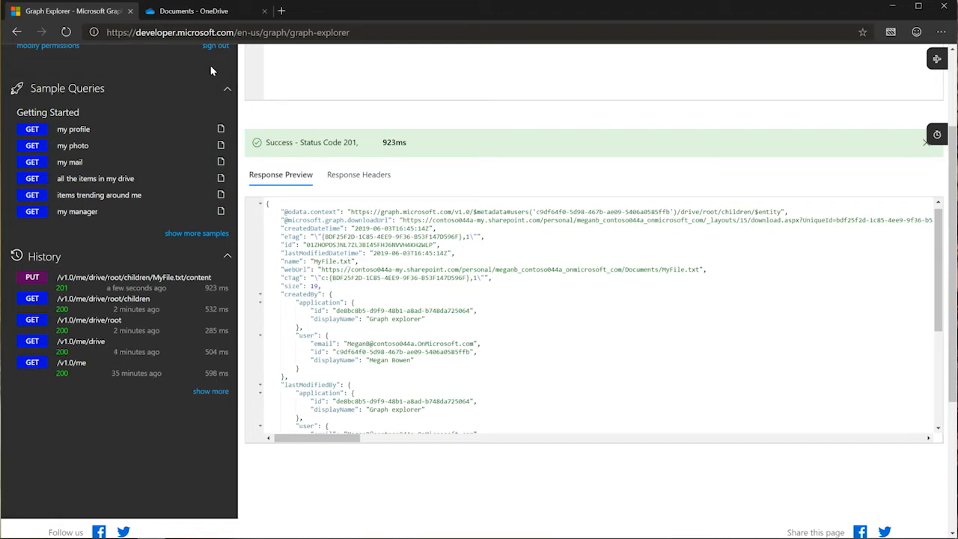
Step: View MyFile.txt in OneDrive Documents showing 'This is my content!' and return to the file list
{"action": "left_click", "coordinate": [202, 11]}
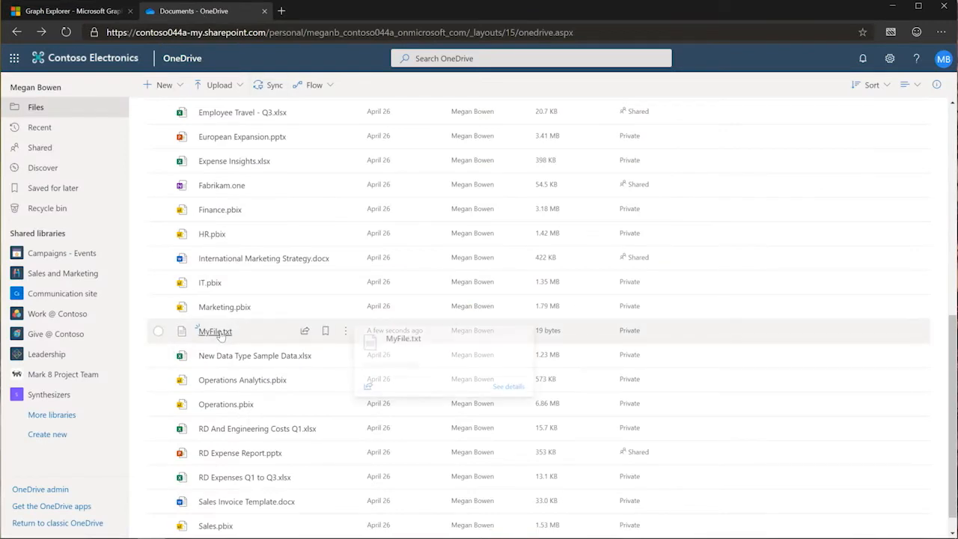
{"action": "mouse_move", "coordinate": [336, 380]}
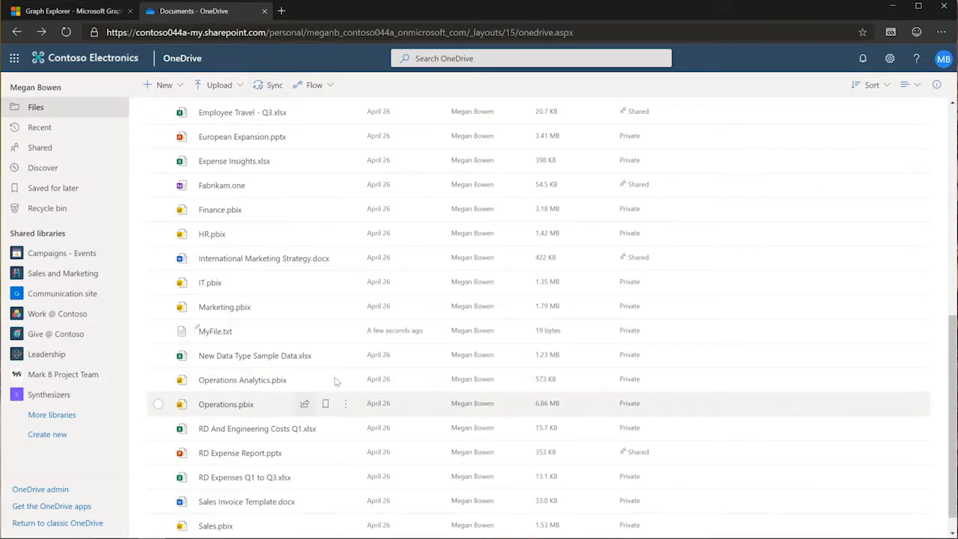
{"action": "left_click", "coordinate": [216, 331]}
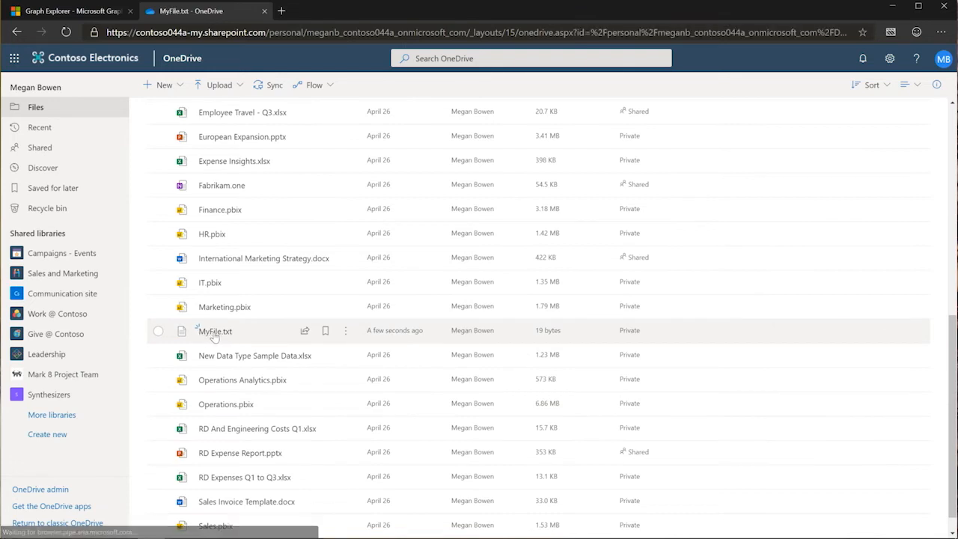
{"action": "left_click", "coordinate": [216, 331]}
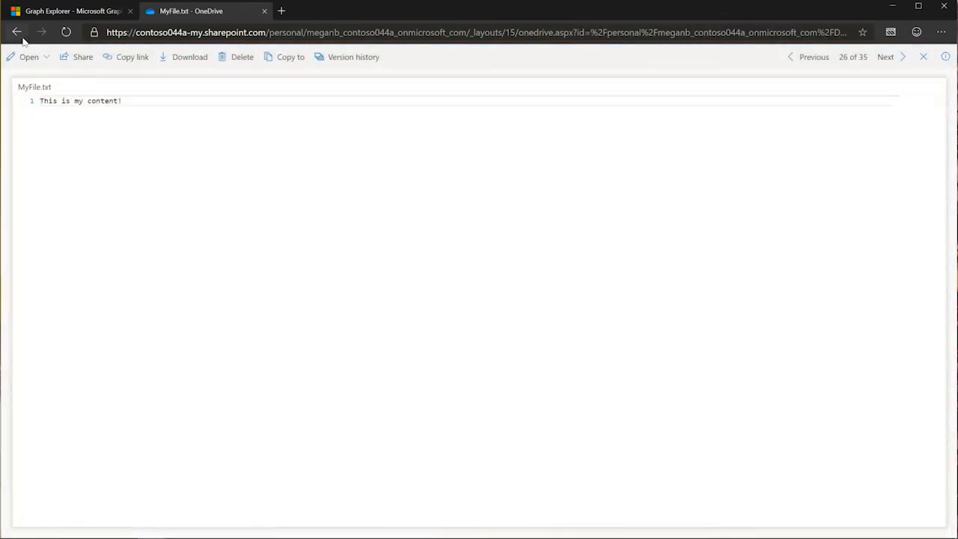
{"action": "left_click", "coordinate": [16, 31]}
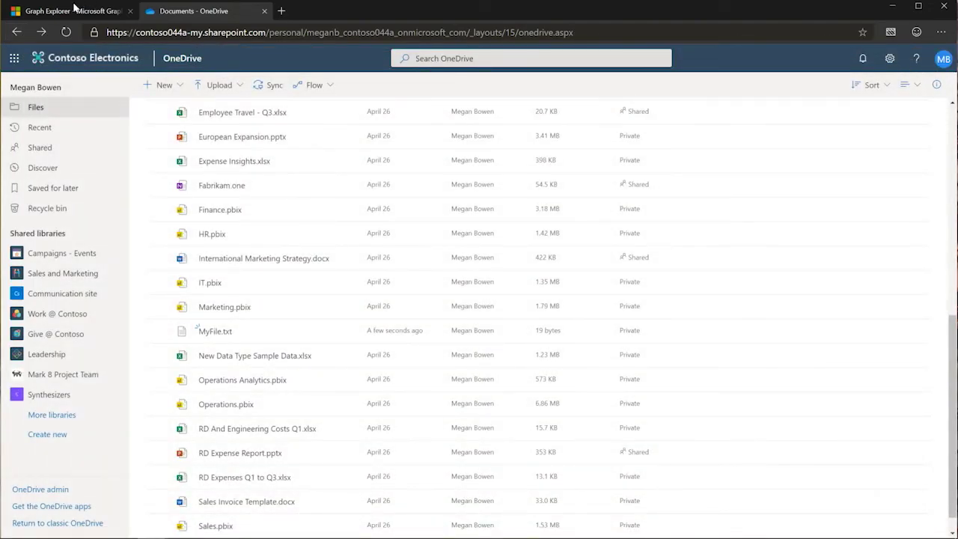
Step: Change the MyFile.txt request URL ending from content to preview
{"action": "left_click", "coordinate": [68, 10]}
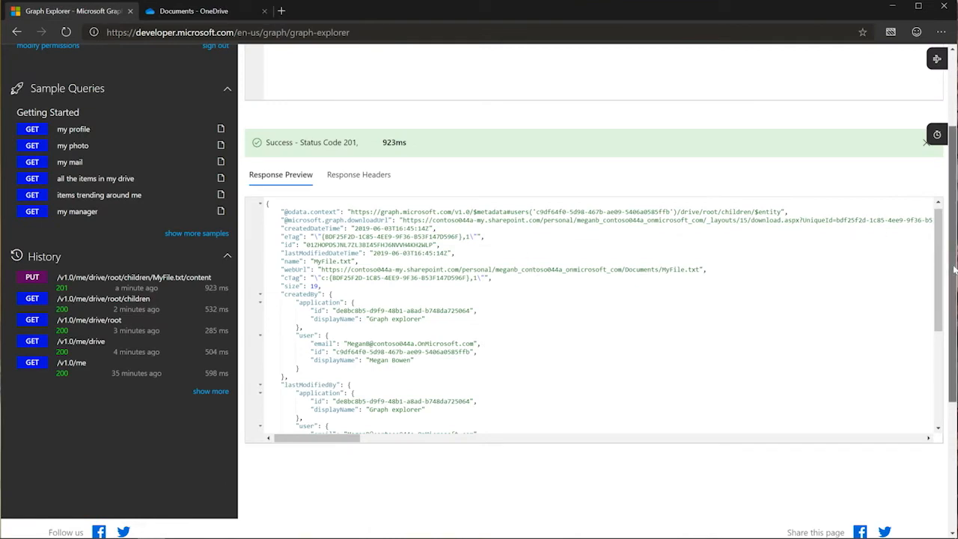
{"action": "scroll", "scroll_direction": "up", "scroll_amount": 3}
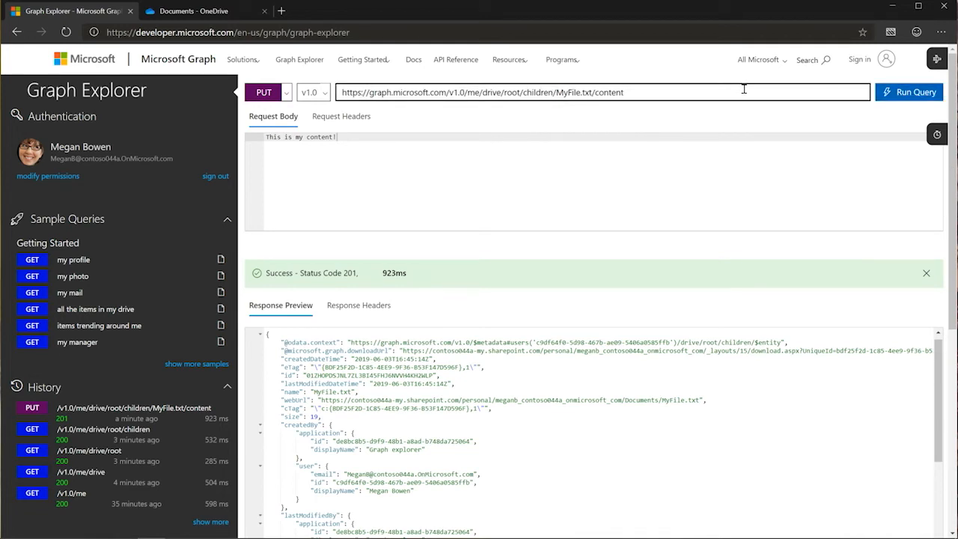
{"action": "double_click", "coordinate": [611, 93]}
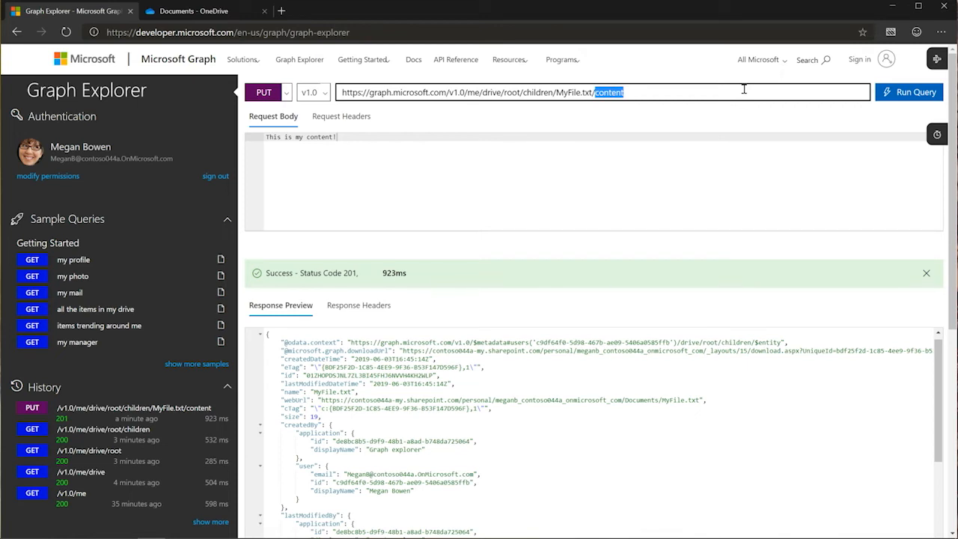
{"action": "type", "text": "preview"}
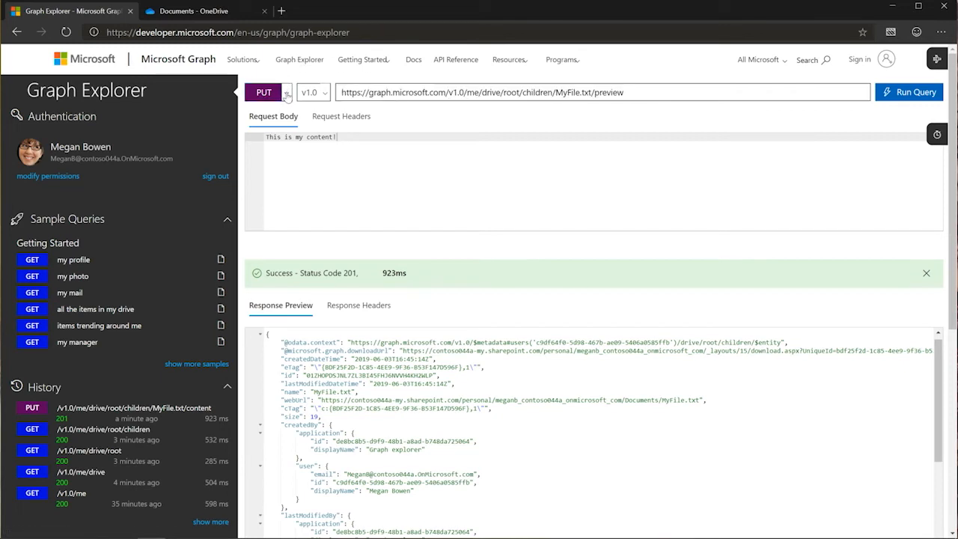
Step: Send the preview request as a POST with an empty body, returning the preview URL
{"action": "left_click", "coordinate": [263, 93]}
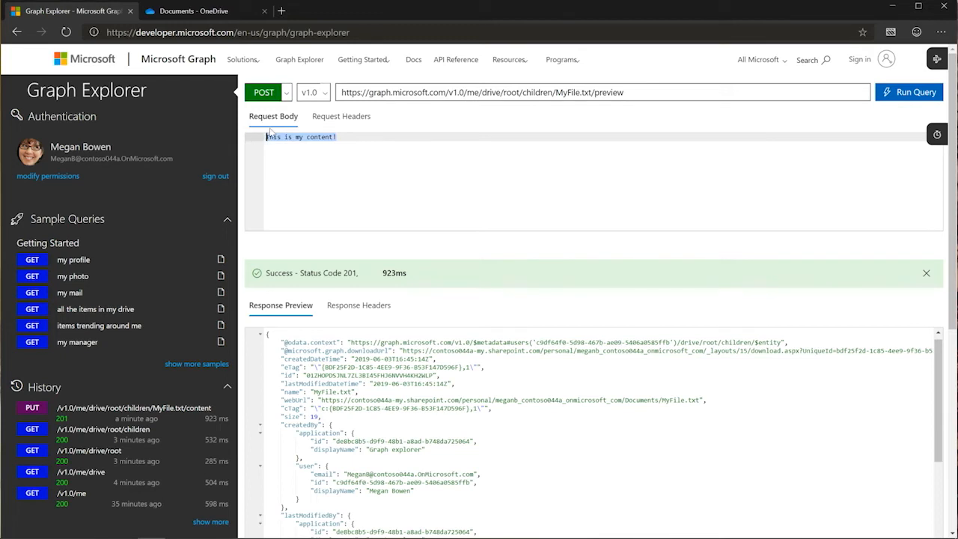
{"action": "left_click", "coordinate": [910, 91]}
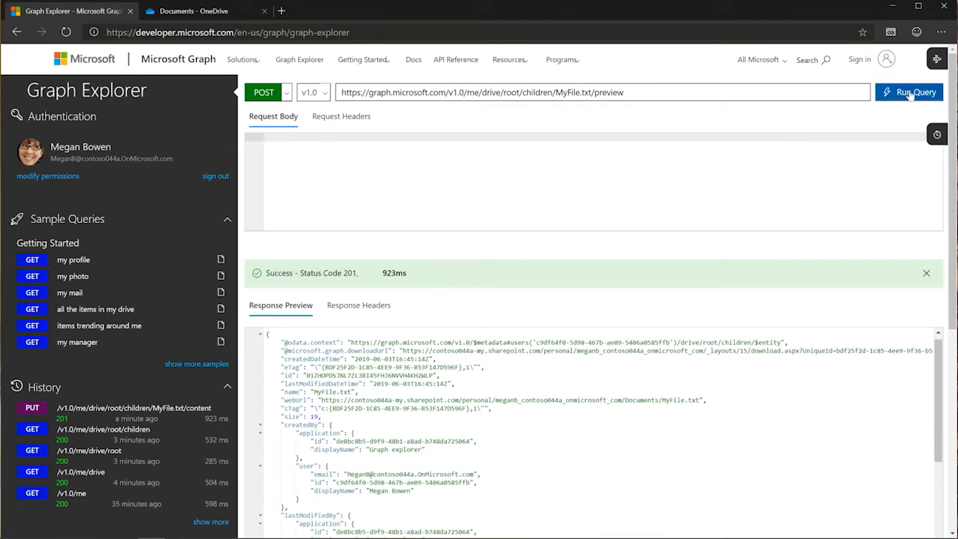
{"action": "left_click", "coordinate": [910, 91]}
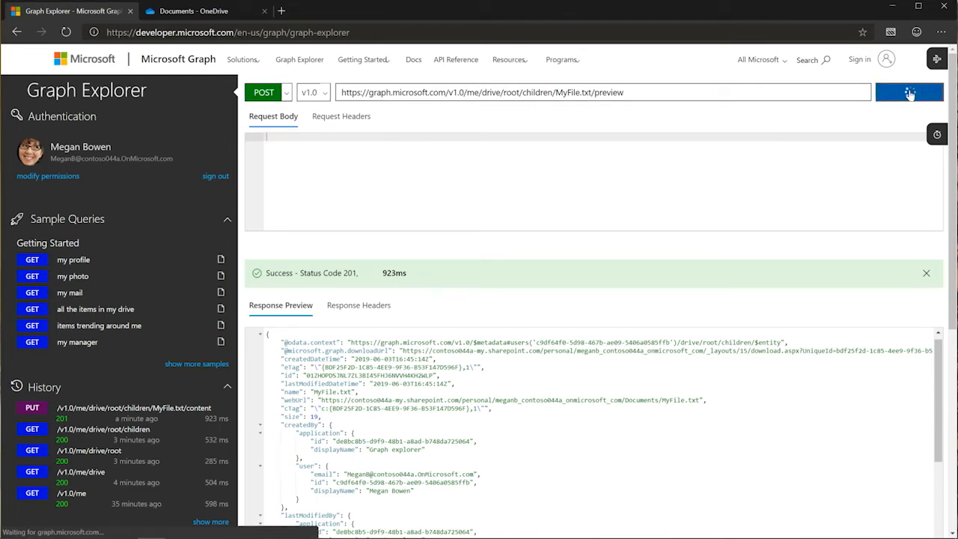
{"action": "left_click", "coordinate": [908, 92]}
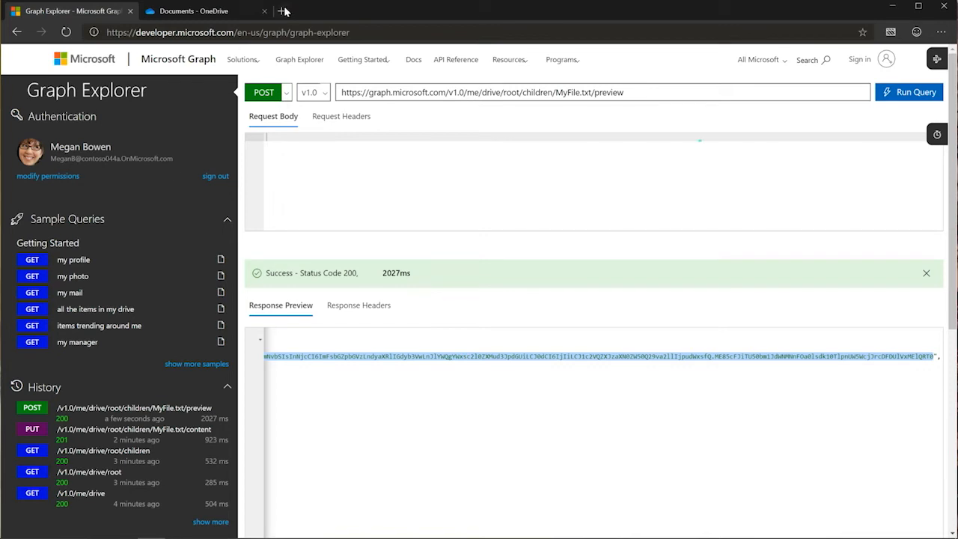
Step: Load the MyFile.txt preview URL in a new browser tab
{"action": "left_click", "coordinate": [283, 11]}
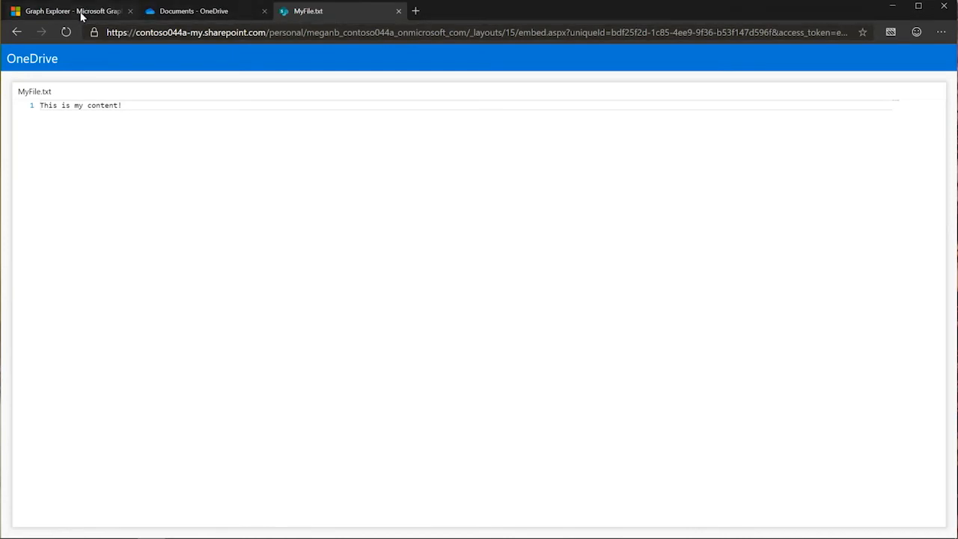
Step: Run a GET on /me/drive/root/children/MyFile.txt to fetch the file's metadata
{"action": "left_click", "coordinate": [67, 10]}
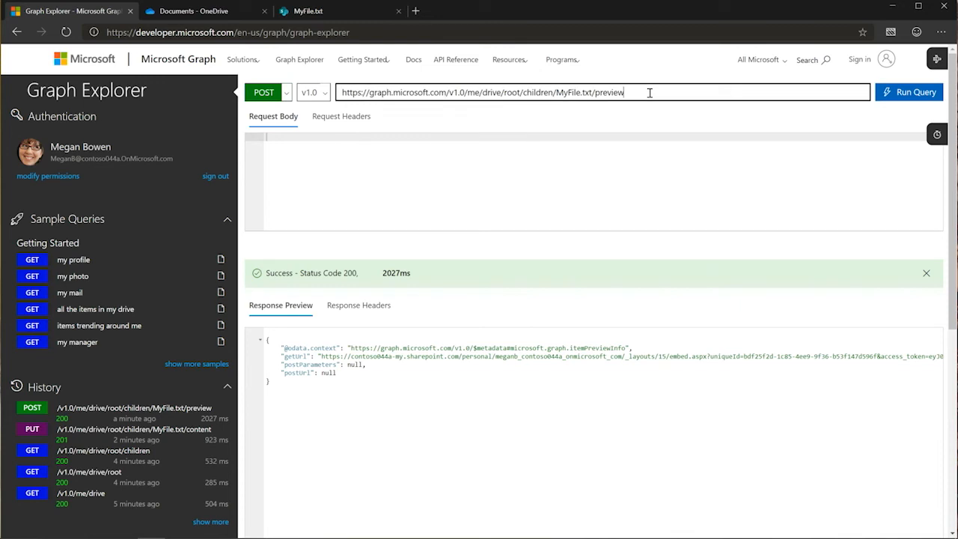
{"action": "double_click", "coordinate": [610, 93]}
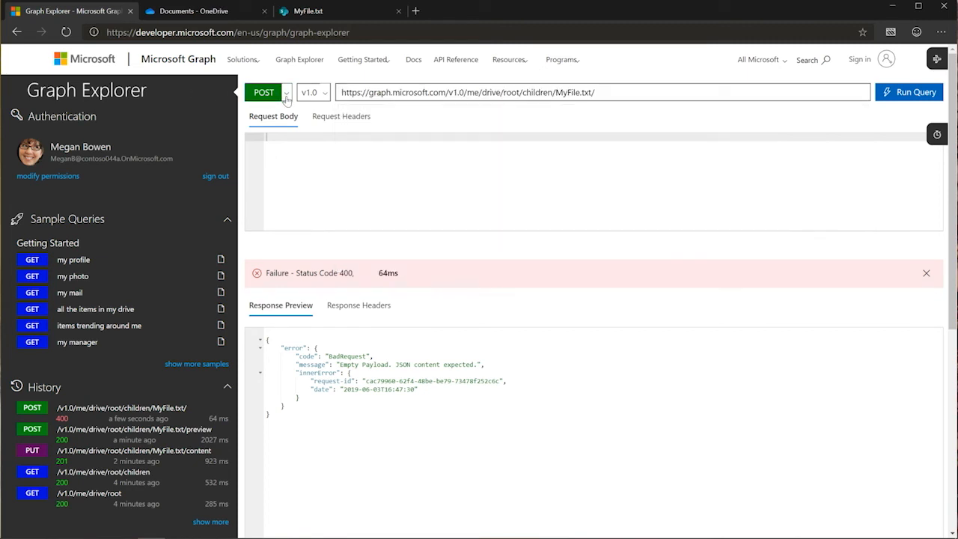
{"action": "left_click", "coordinate": [283, 93]}
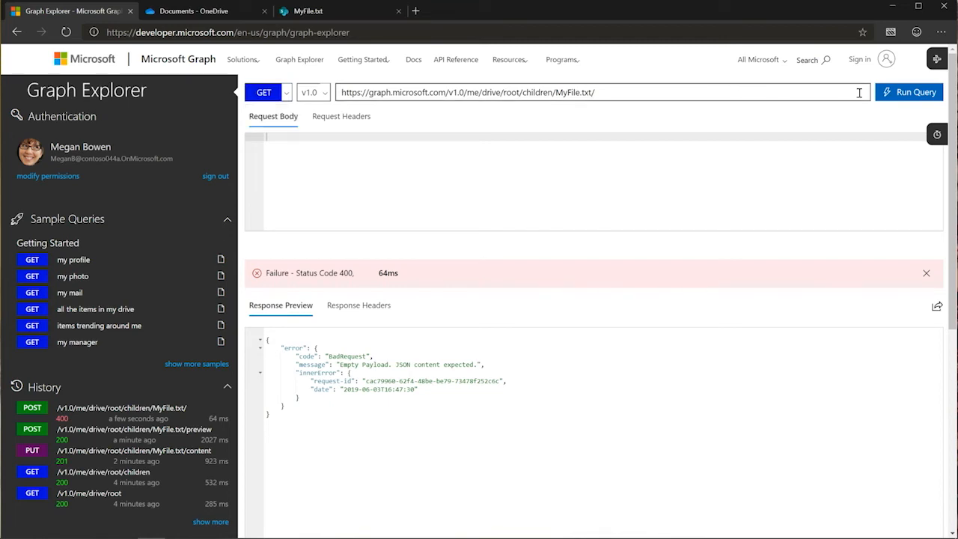
{"action": "left_click", "coordinate": [910, 91]}
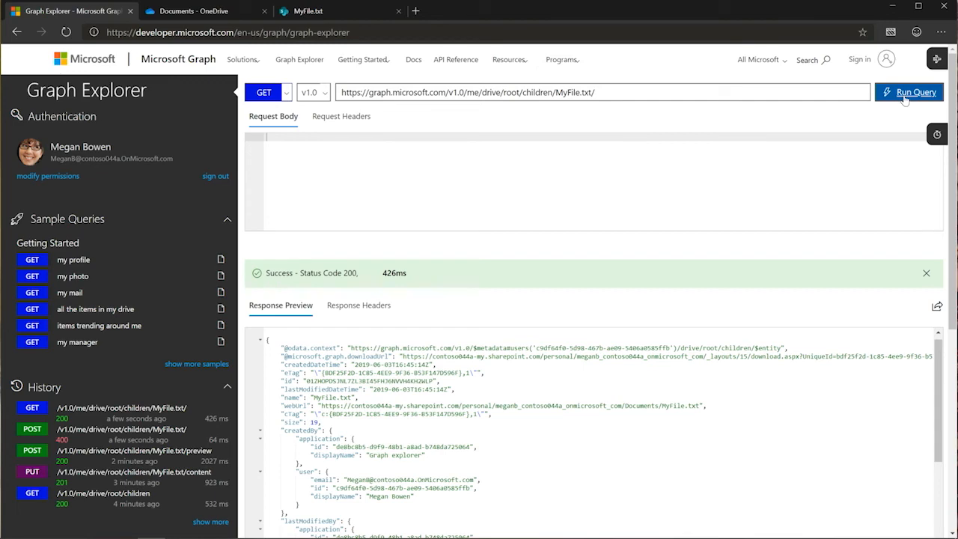
{"action": "mouse_move", "coordinate": [196, 363]}
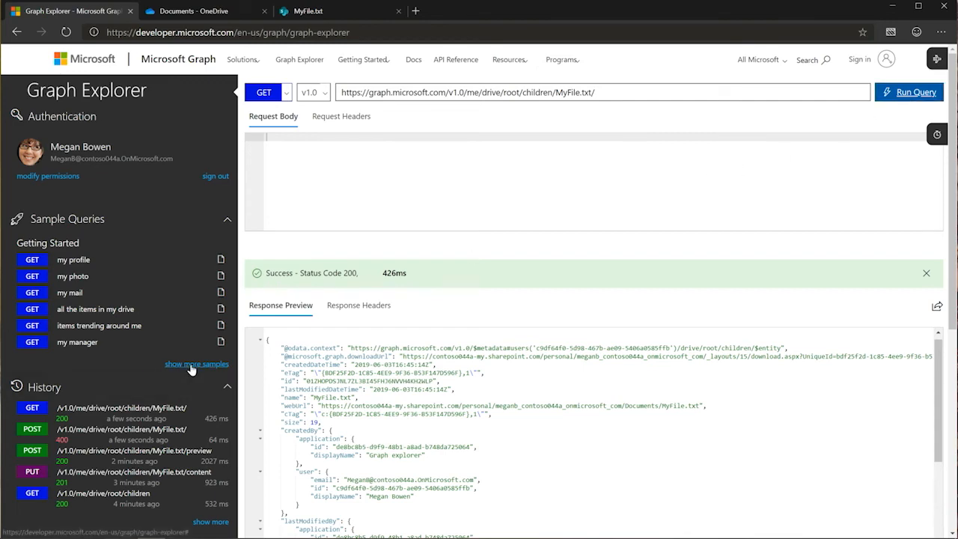
Step: Enable the OneDrive sample category and run the 'files shared with me' sample query
{"action": "left_click", "coordinate": [196, 364]}
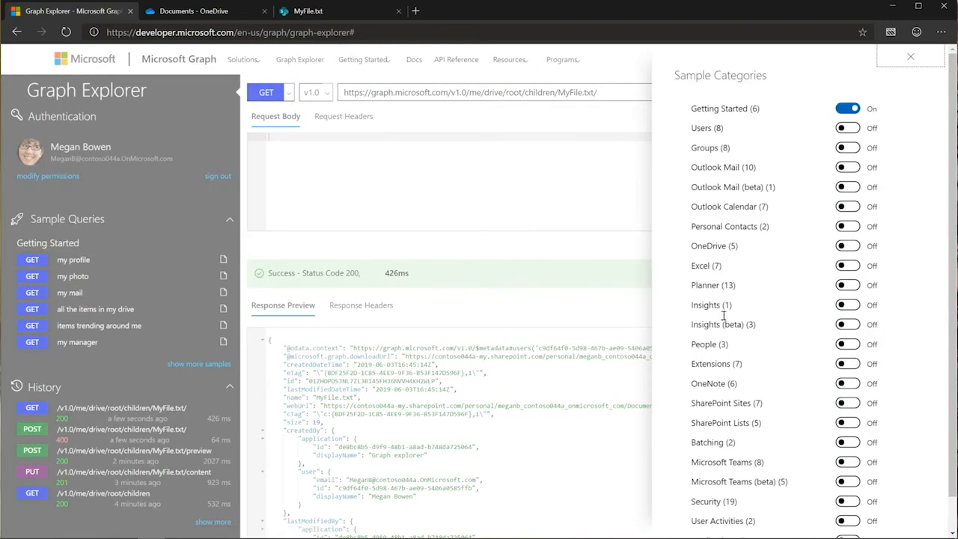
{"action": "mouse_move", "coordinate": [788, 429]}
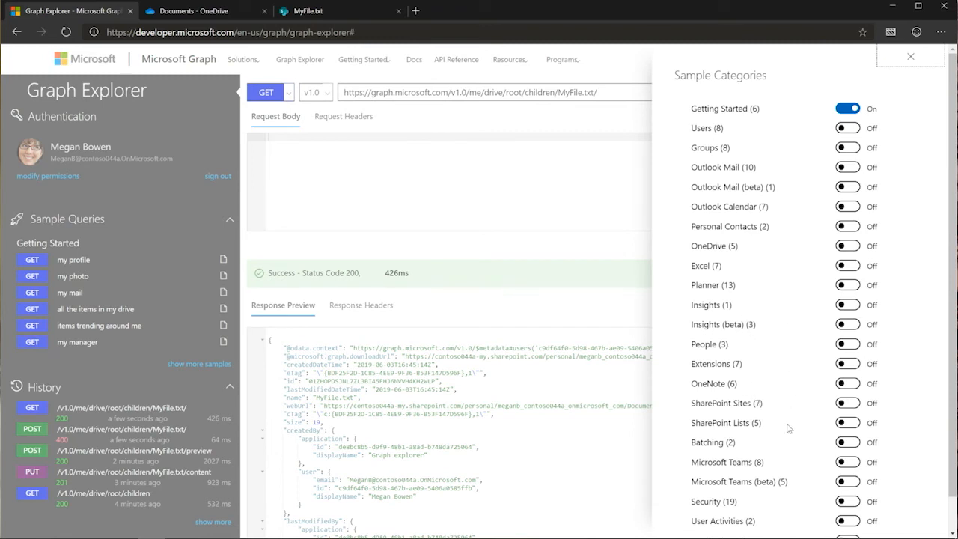
{"action": "mouse_move", "coordinate": [934, 365]}
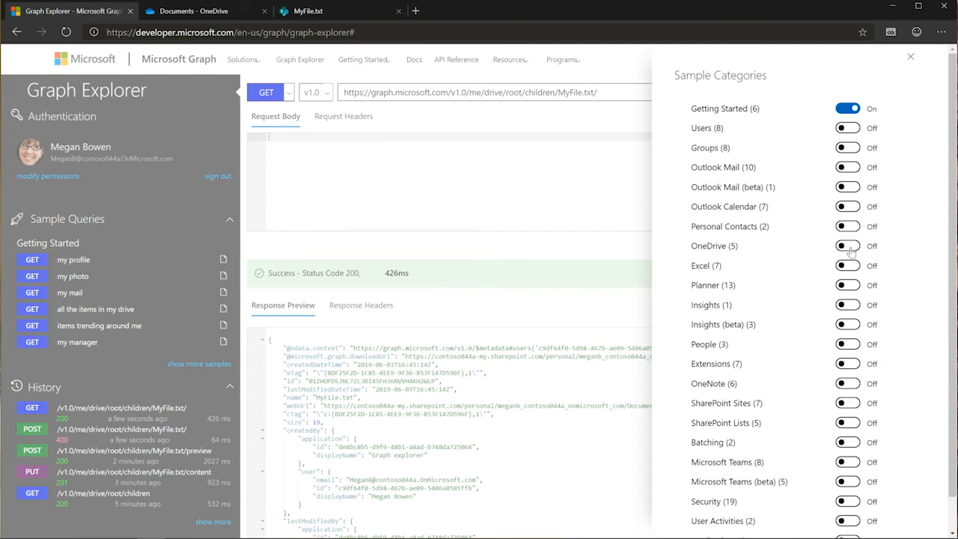
{"action": "left_click", "coordinate": [910, 57]}
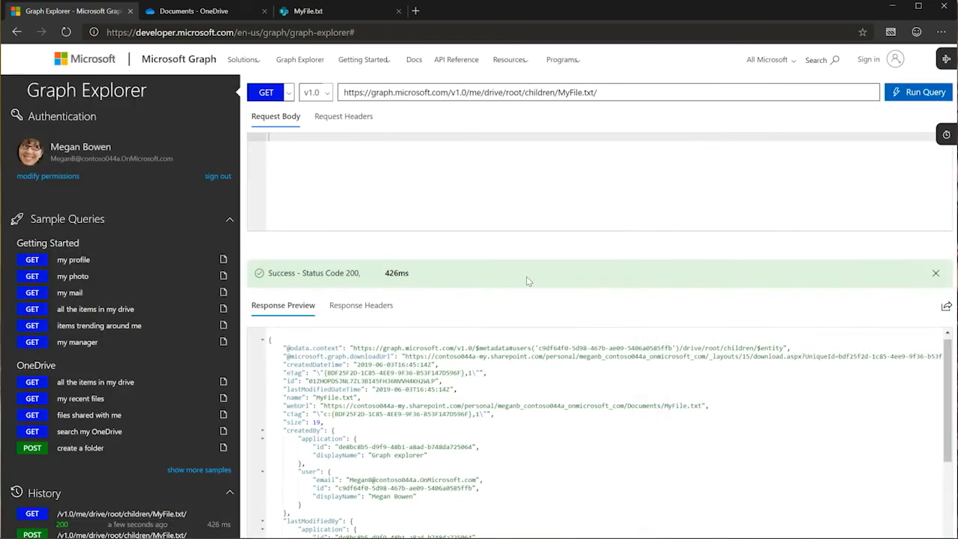
{"action": "mouse_move", "coordinate": [95, 382]}
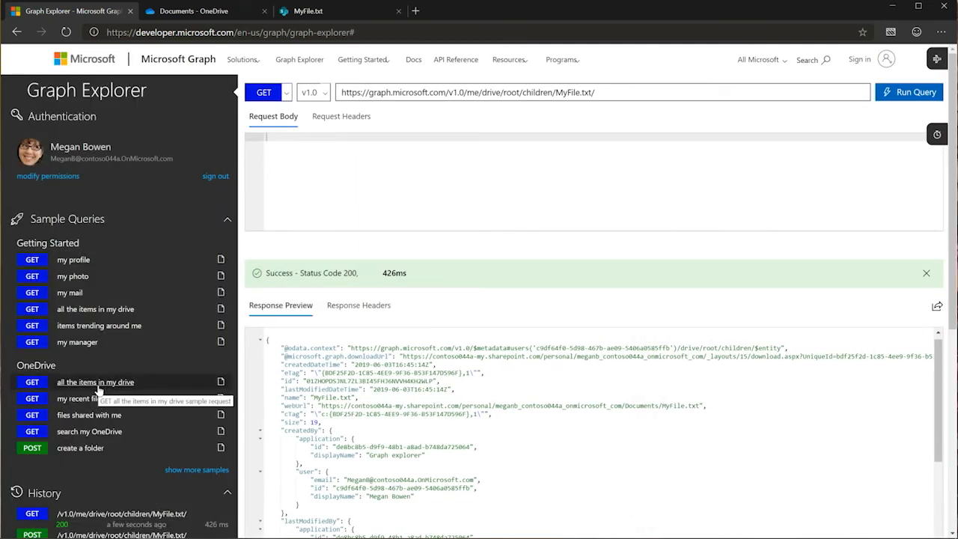
{"action": "mouse_move", "coordinate": [90, 415]}
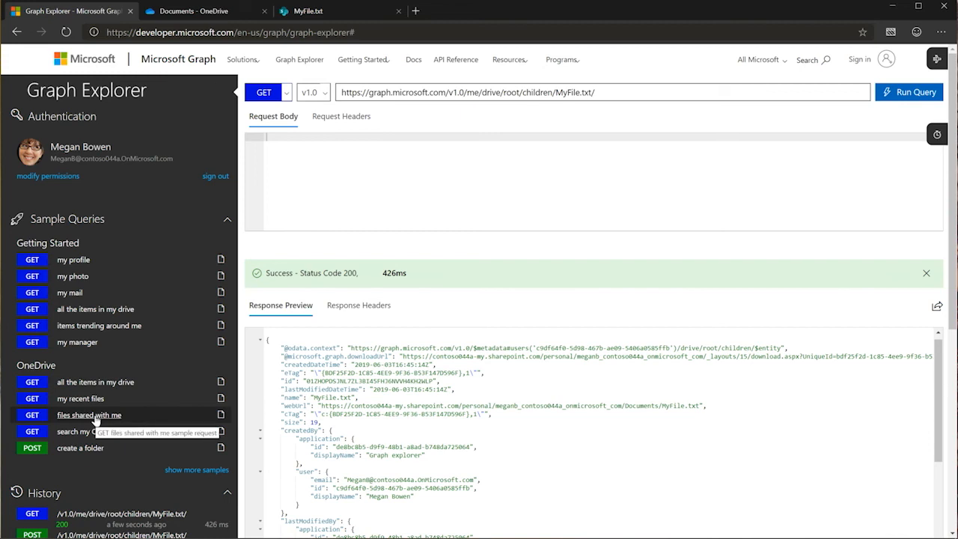
{"action": "left_click", "coordinate": [89, 415]}
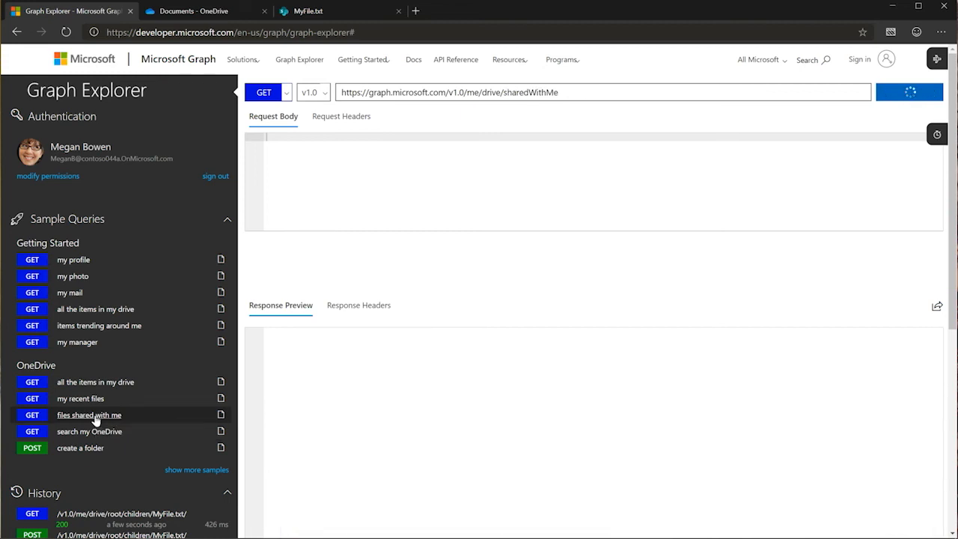
{"action": "left_click", "coordinate": [909, 91]}
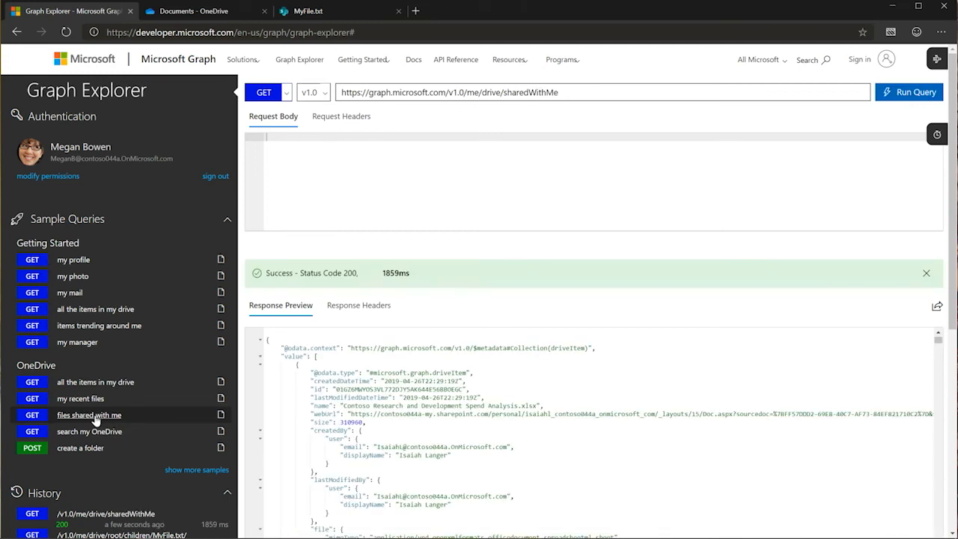
{"action": "mouse_move", "coordinate": [952, 269]}
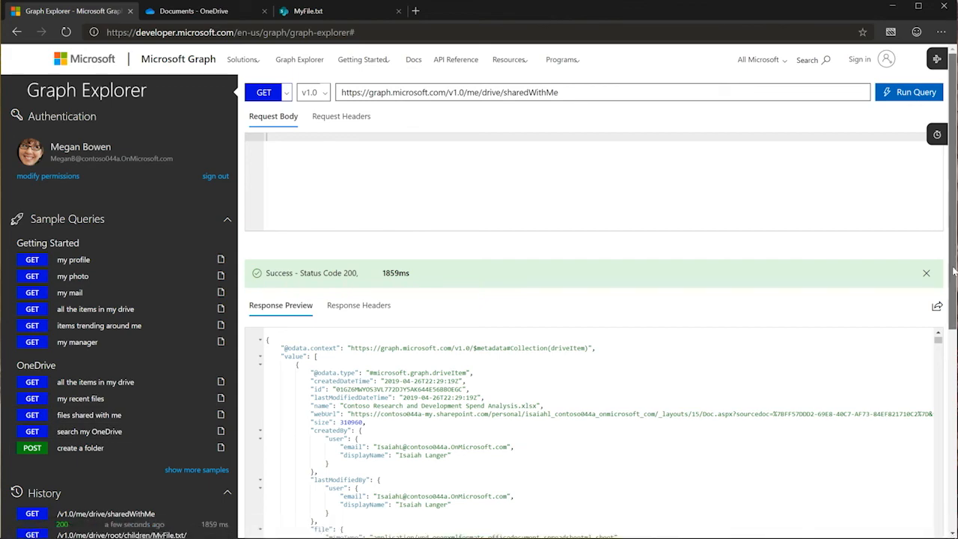
{"action": "scroll", "scroll_direction": "down", "scroll_amount": 3}
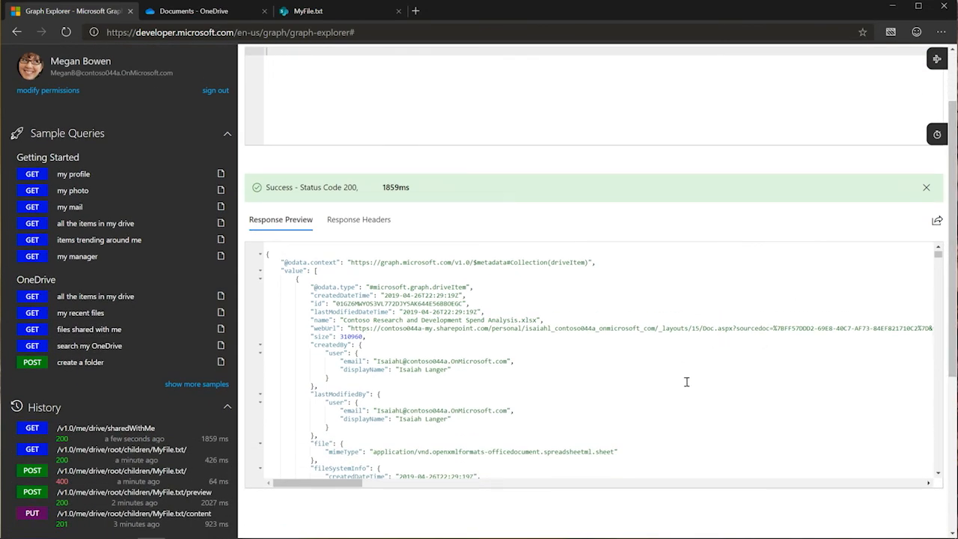